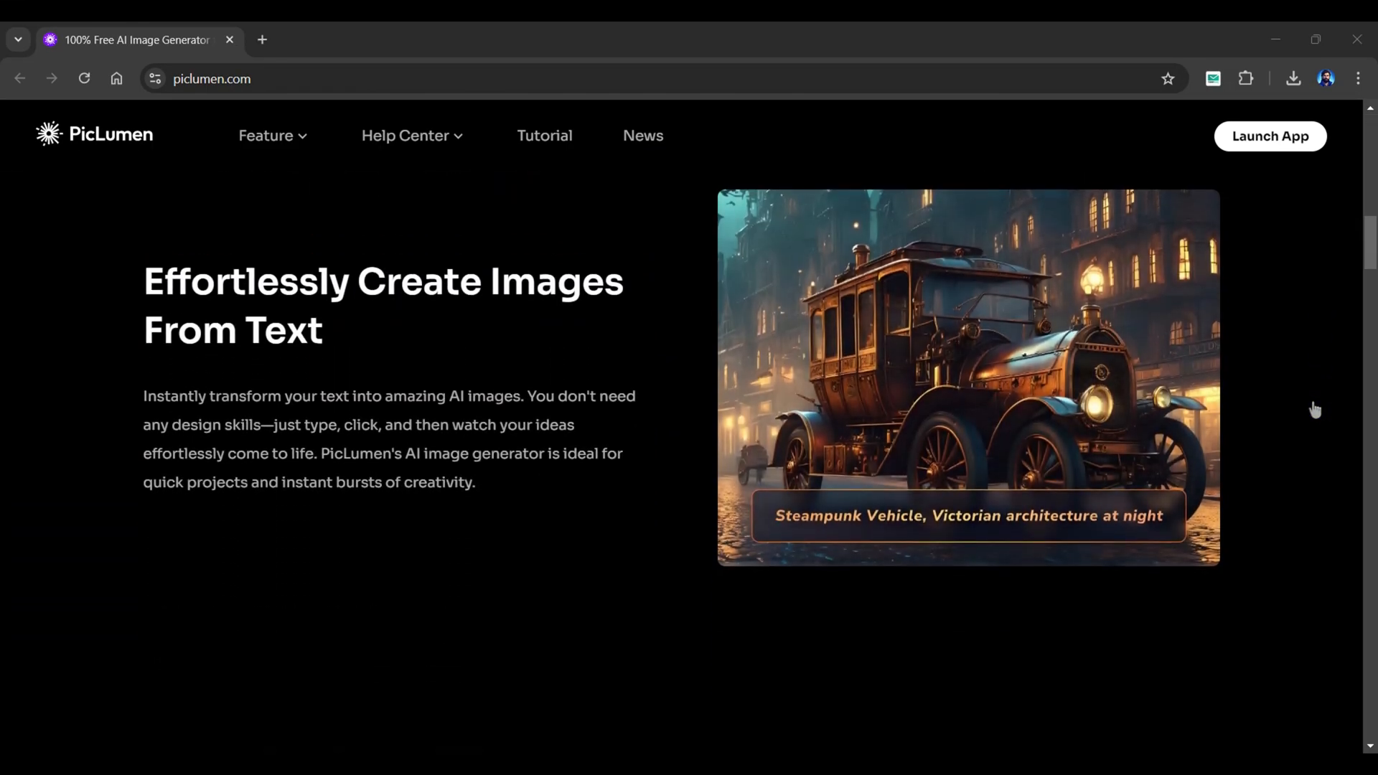
Scroll the PicLumen homepage and launch the app's Explore gallery in a new tab.
scroll(down, 3)
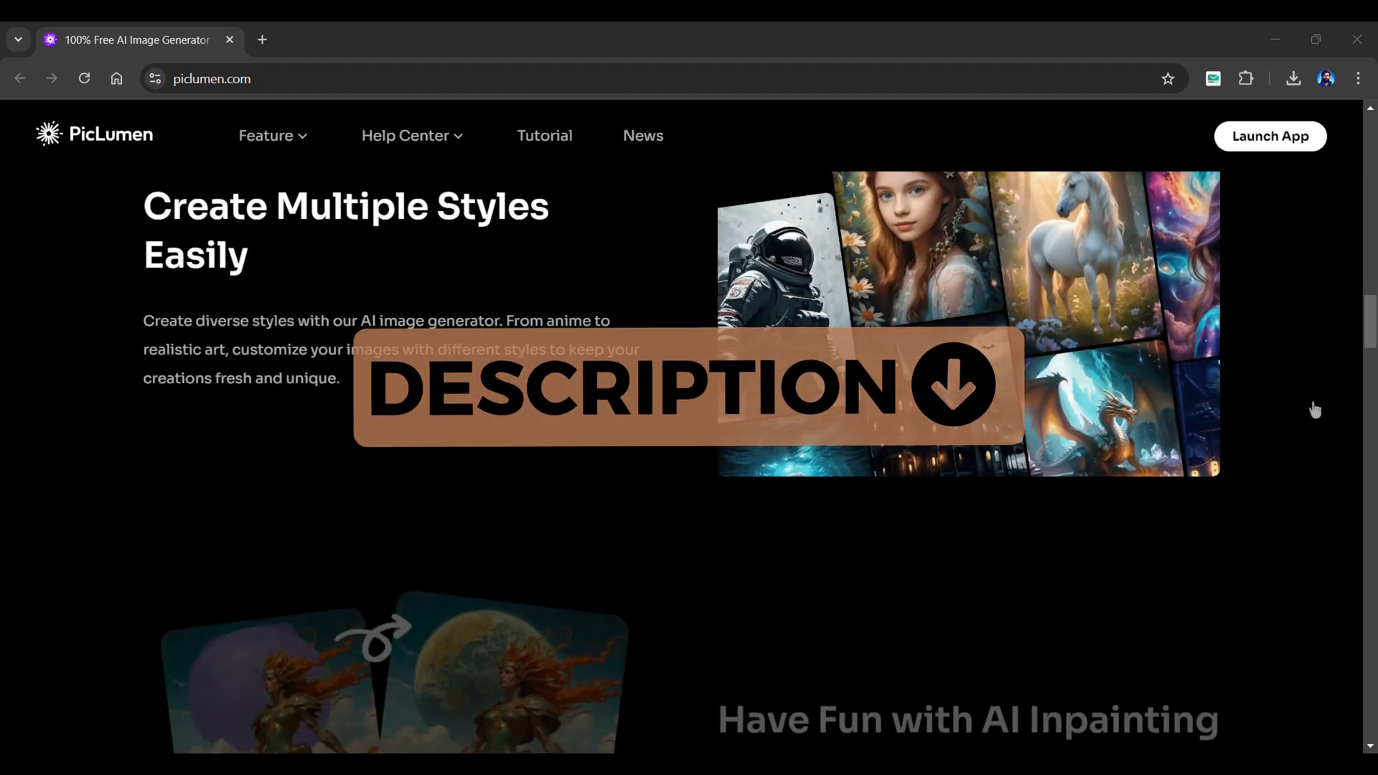
click(1268, 136)
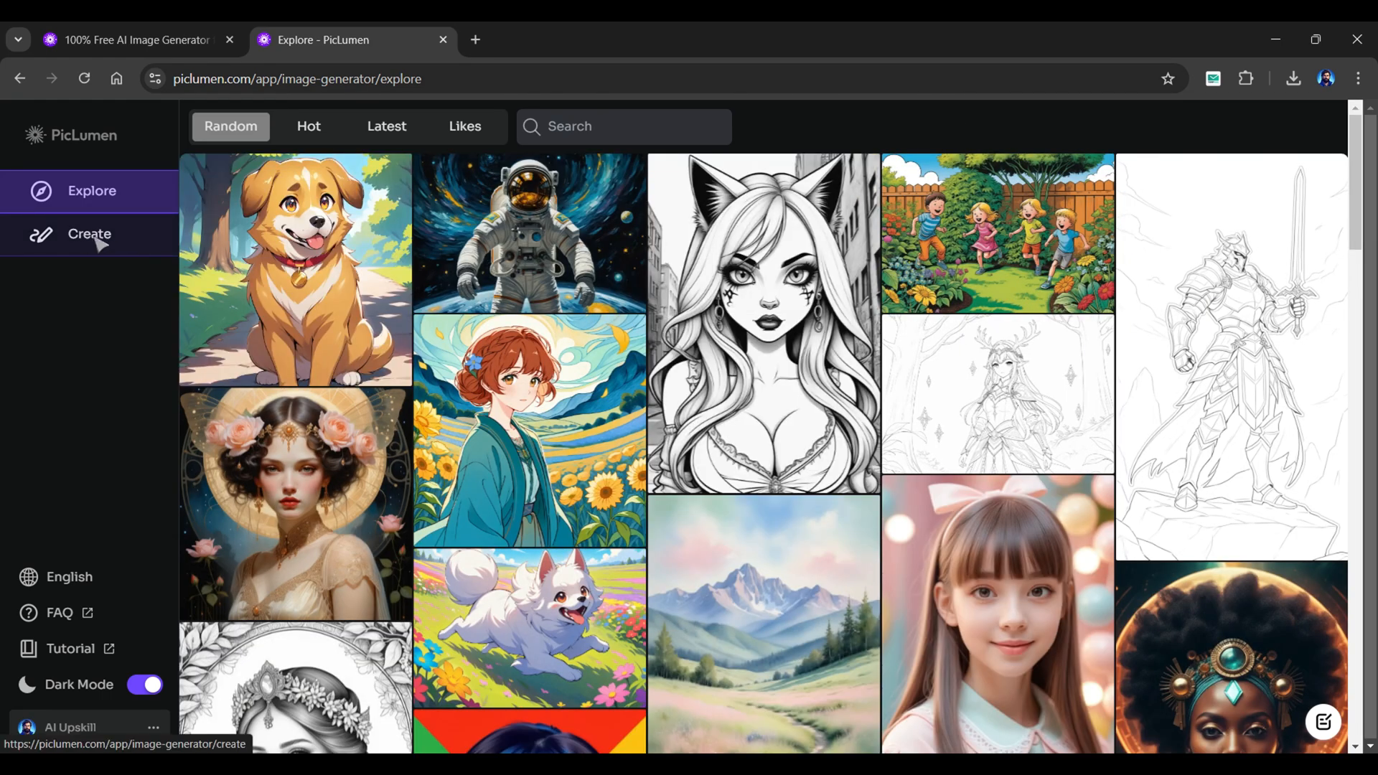
Go to the Create page from the left sidebar.
click(89, 234)
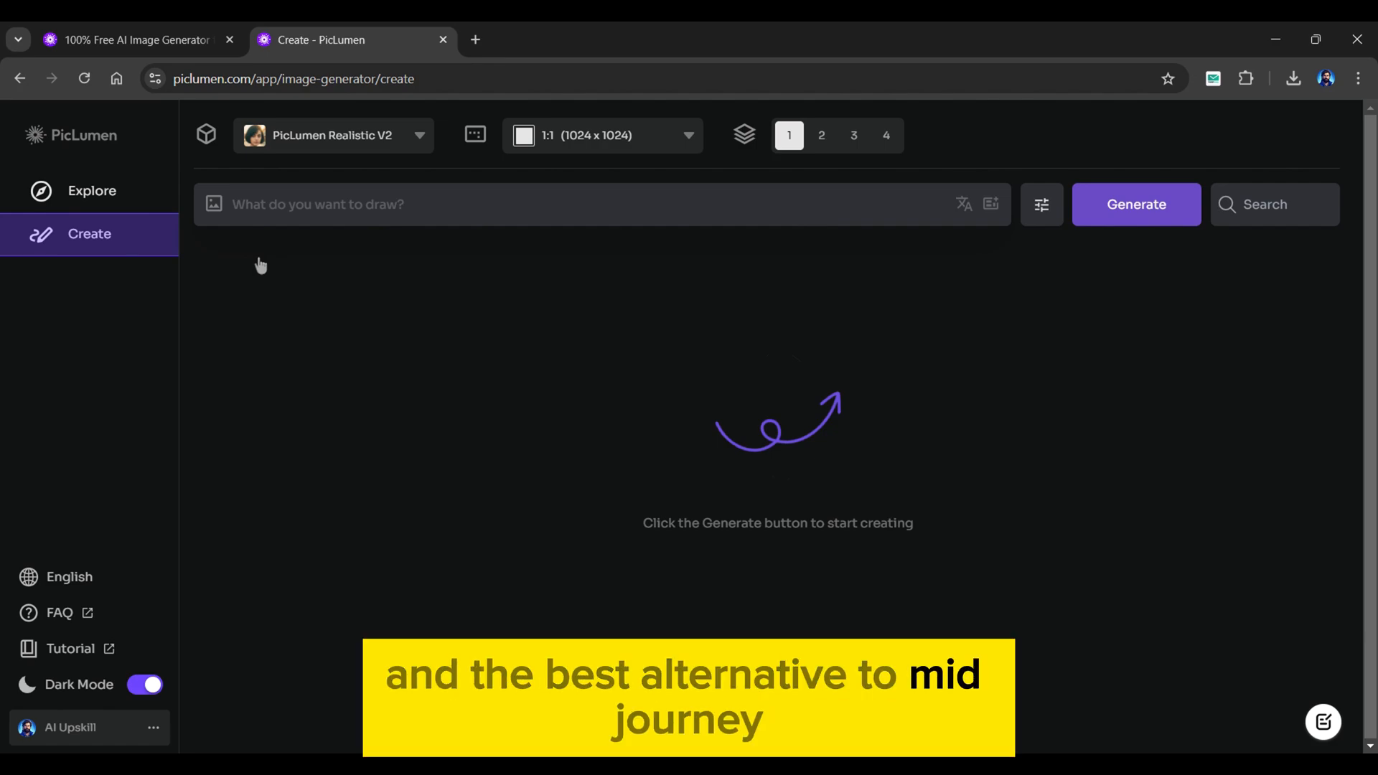
click(333, 136)
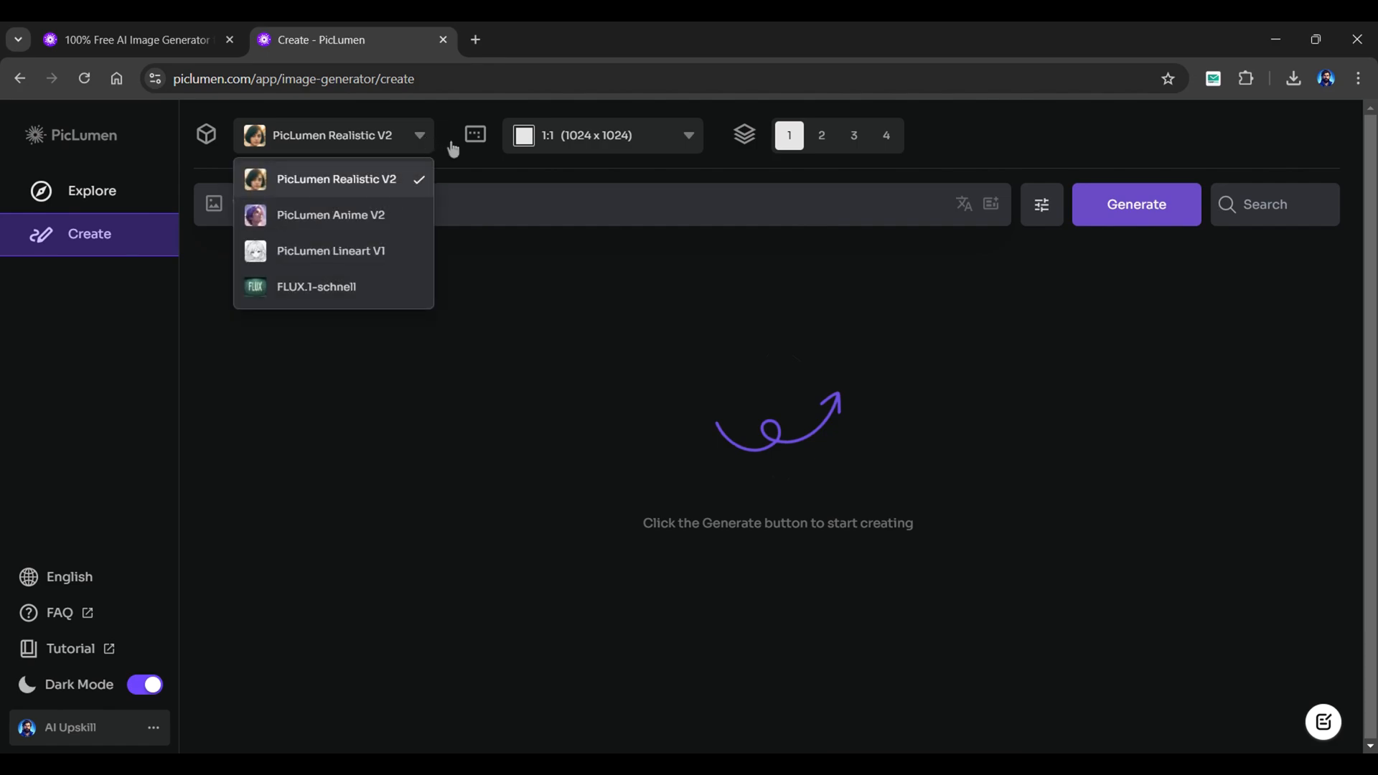
mouse_move(316, 286)
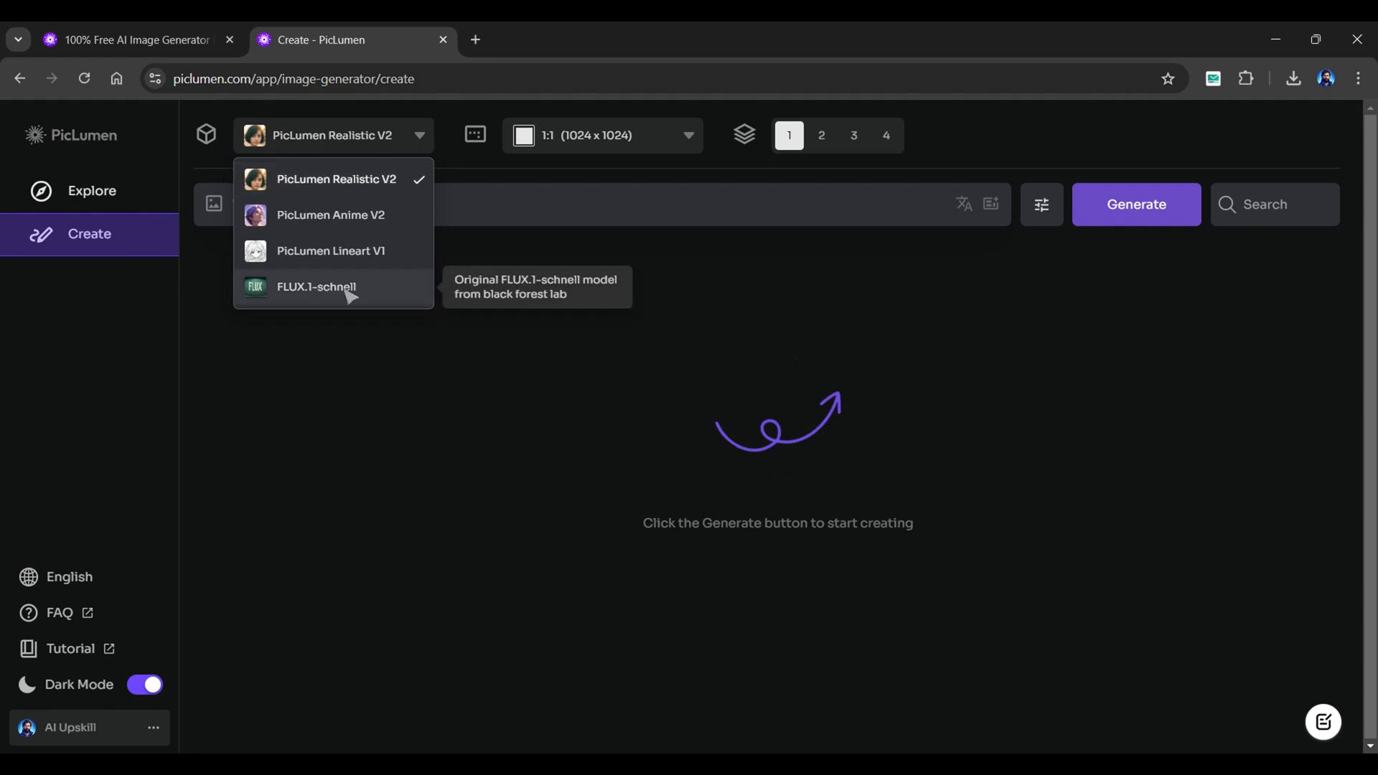
mouse_move(378, 297)
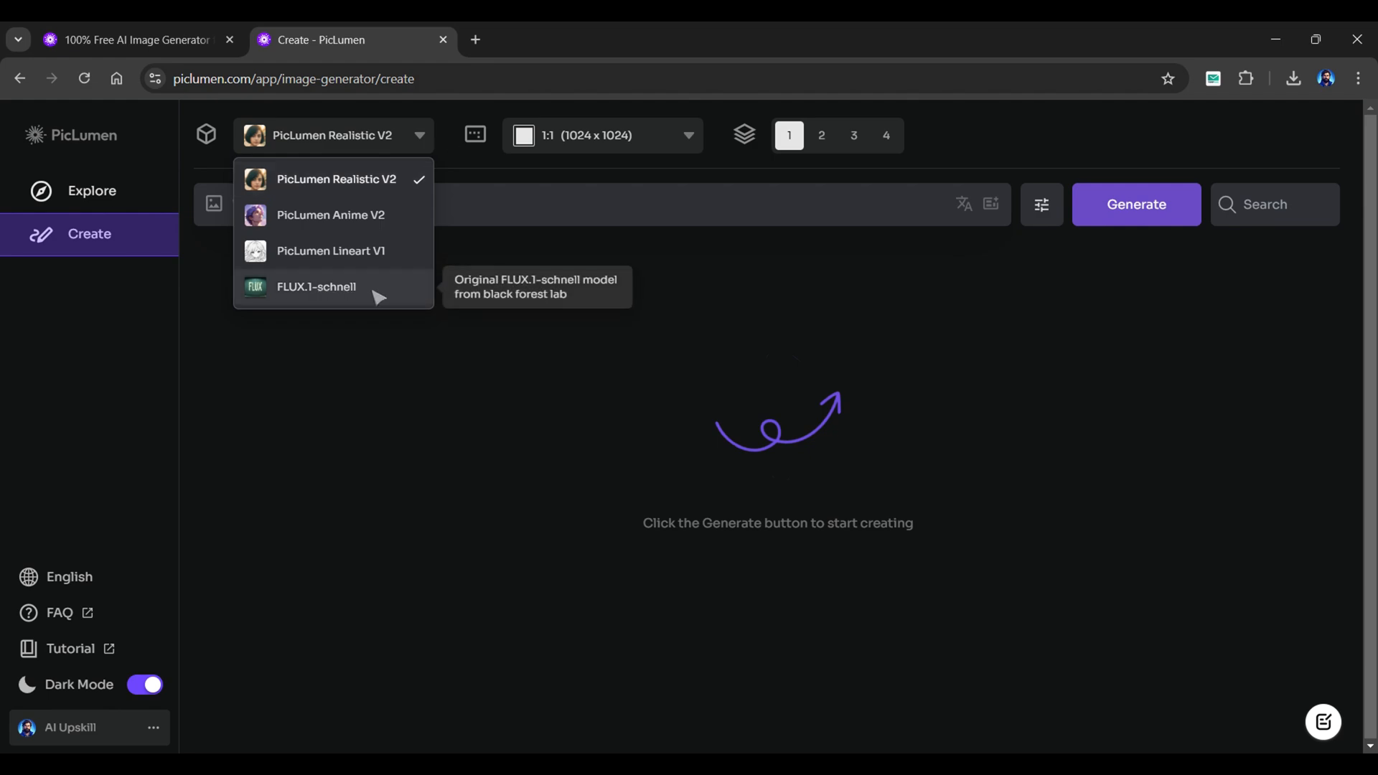
mouse_move(337, 180)
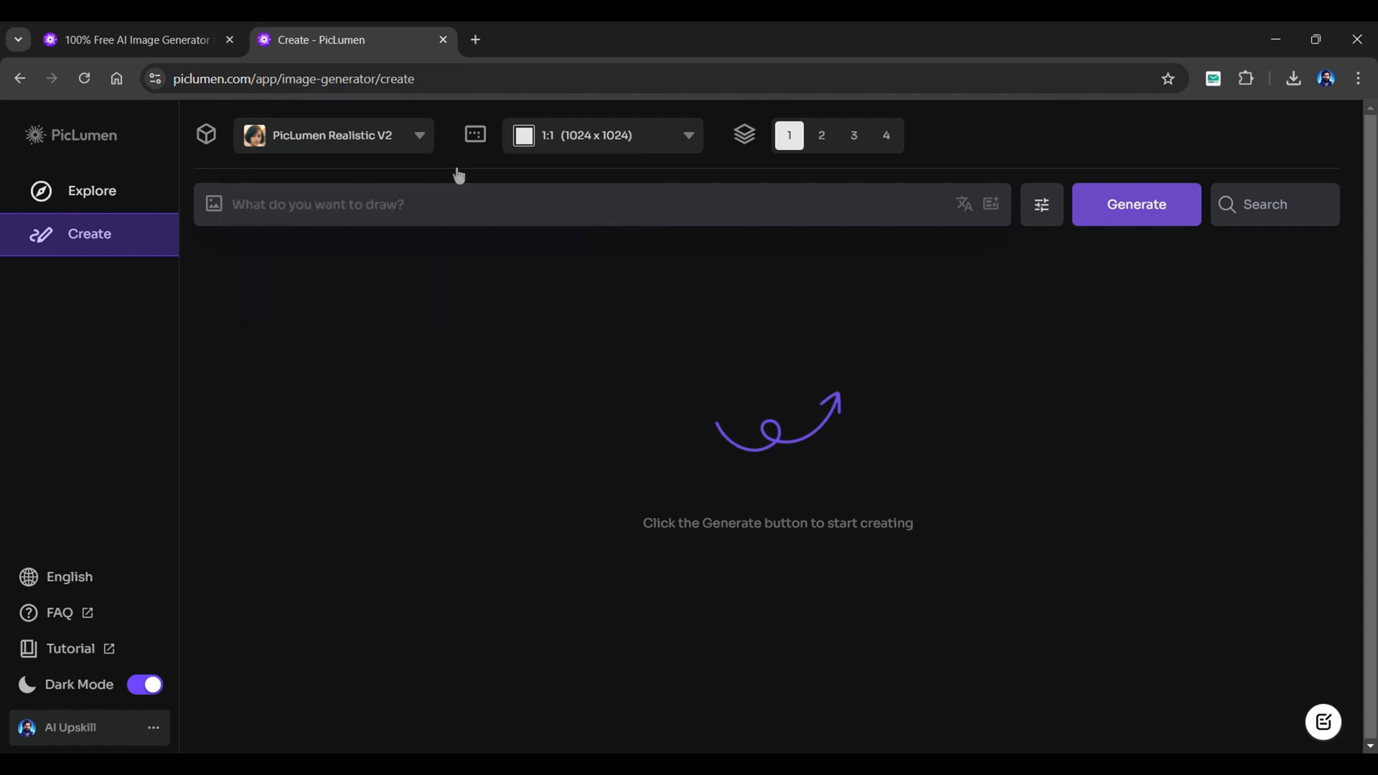
click(602, 135)
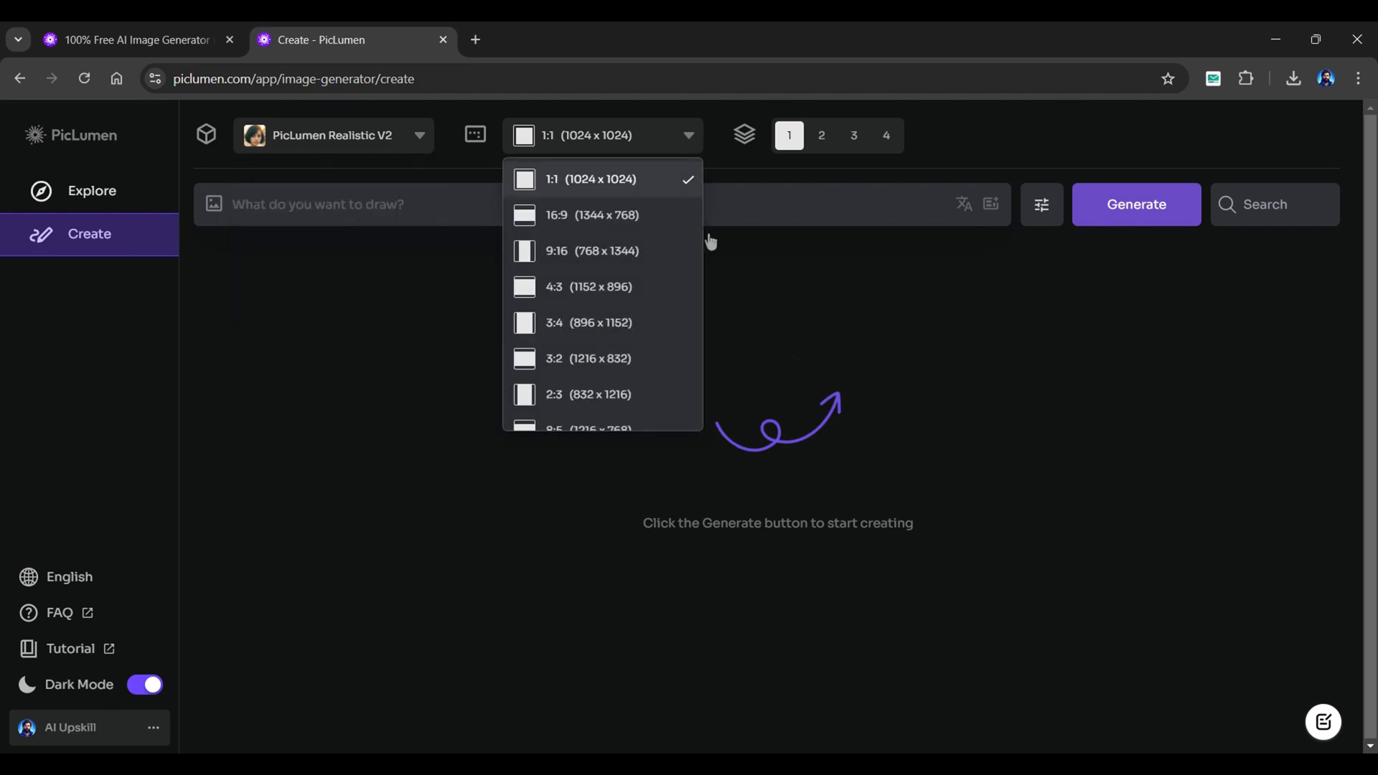
scroll(down, 3)
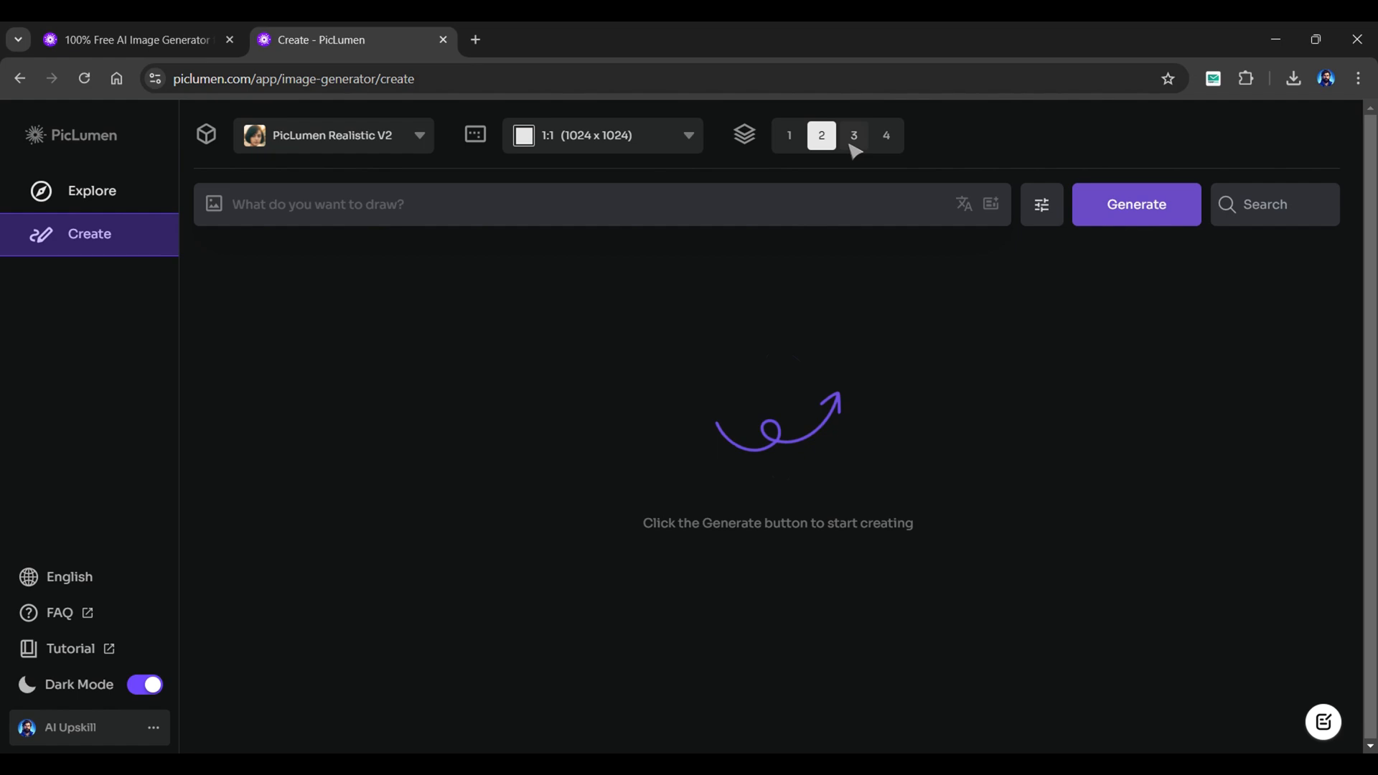
click(886, 135)
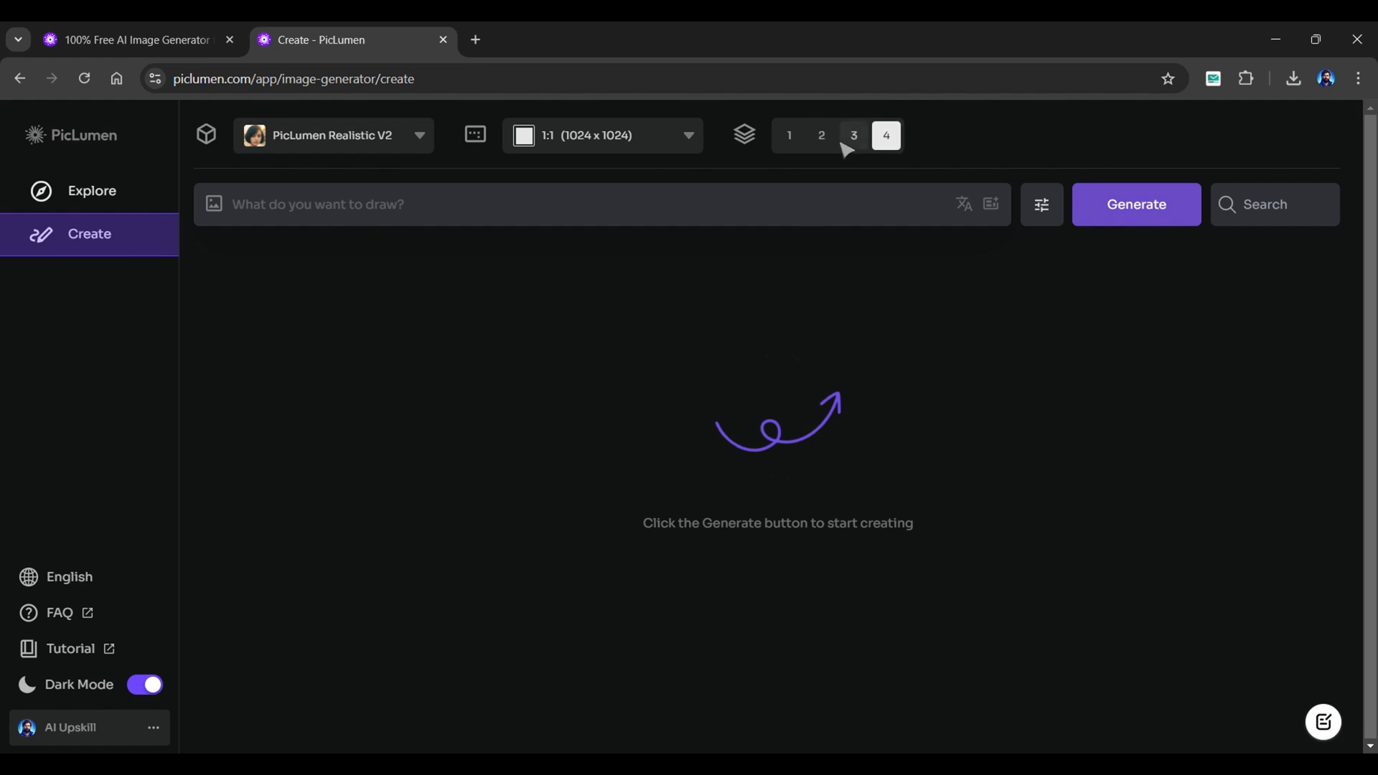
click(788, 136)
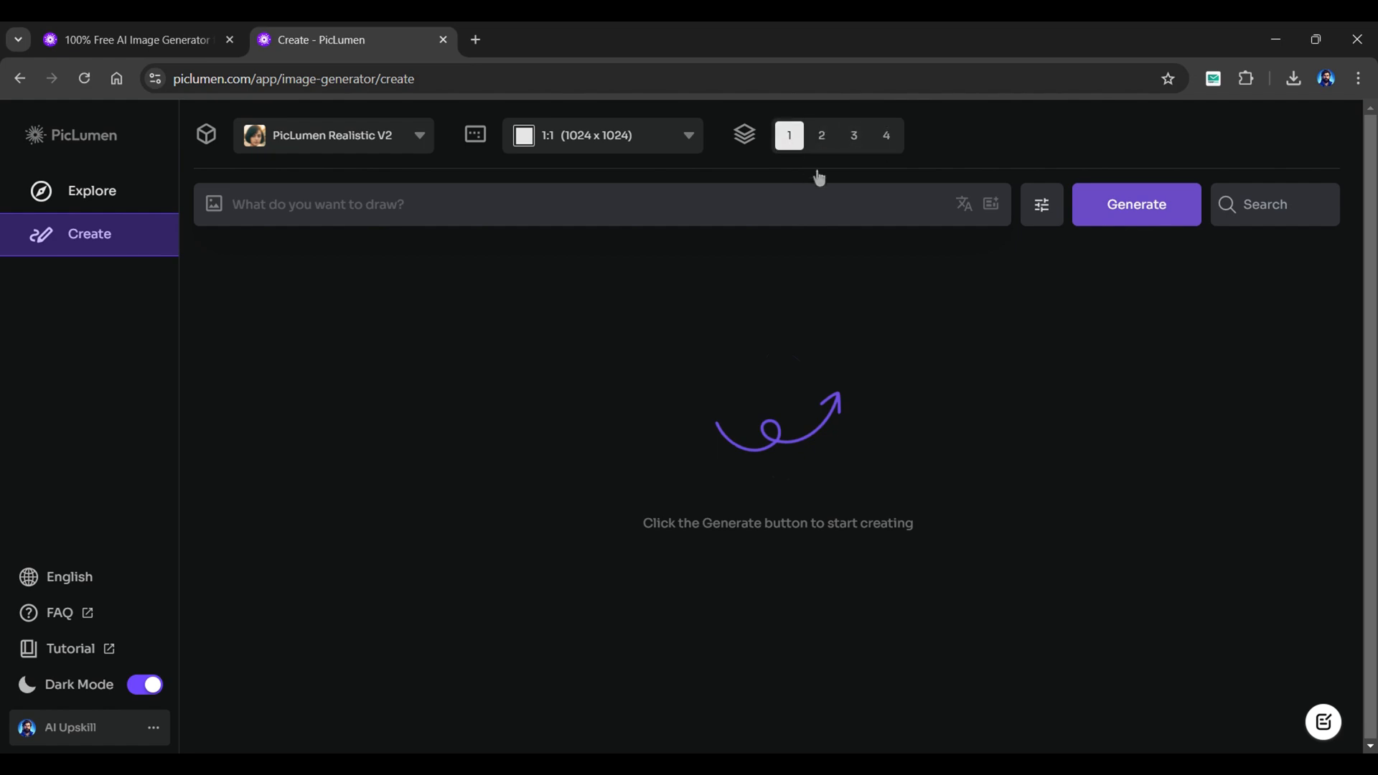
click(602, 204)
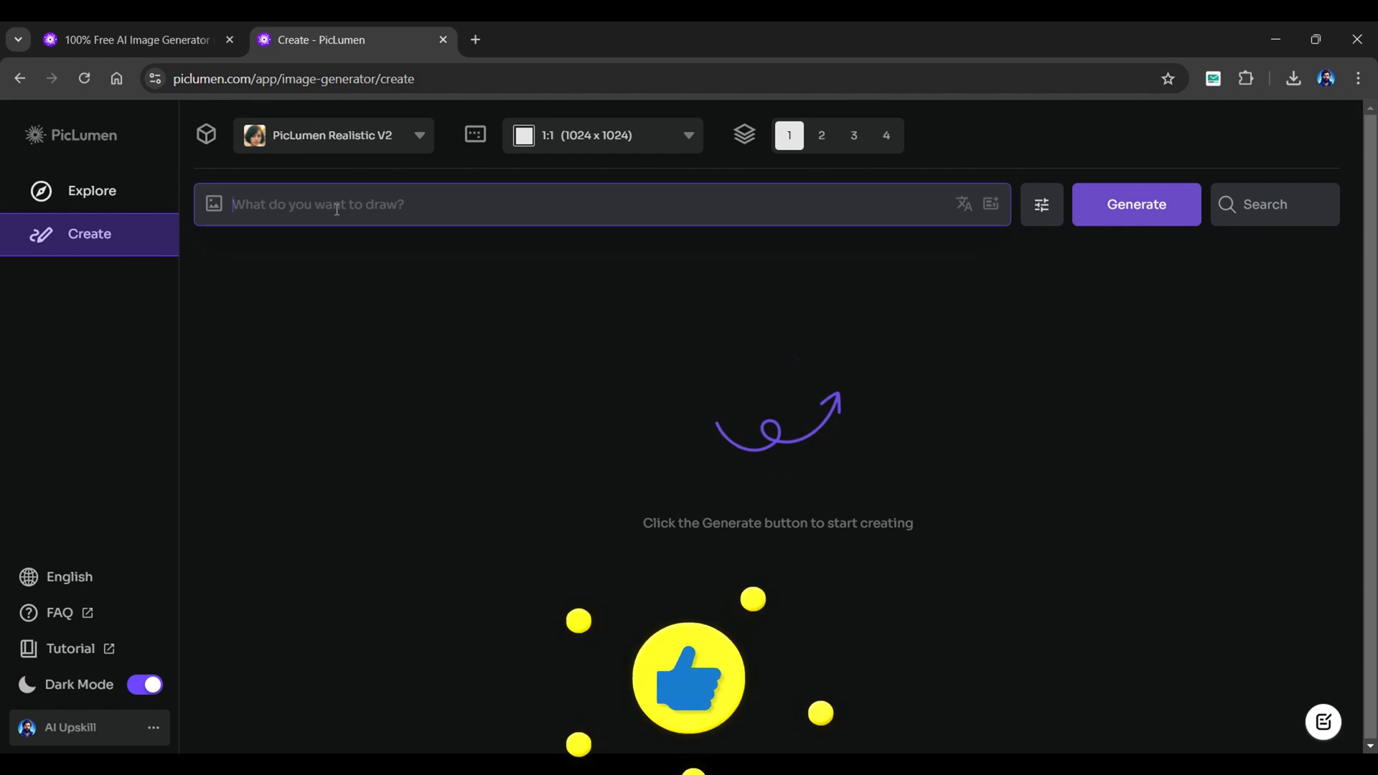
Enter the freckled, long-brown-haired woman portrait prompt and generate with default advanced settings.
text(A realistic portrait of a young woman with long brown hair, freckles, and hazel eyes, standing in soft natural light near a window. She wears a casual white blouse and denim jeans, the sunlight gently illuminating her face and surroundings.)
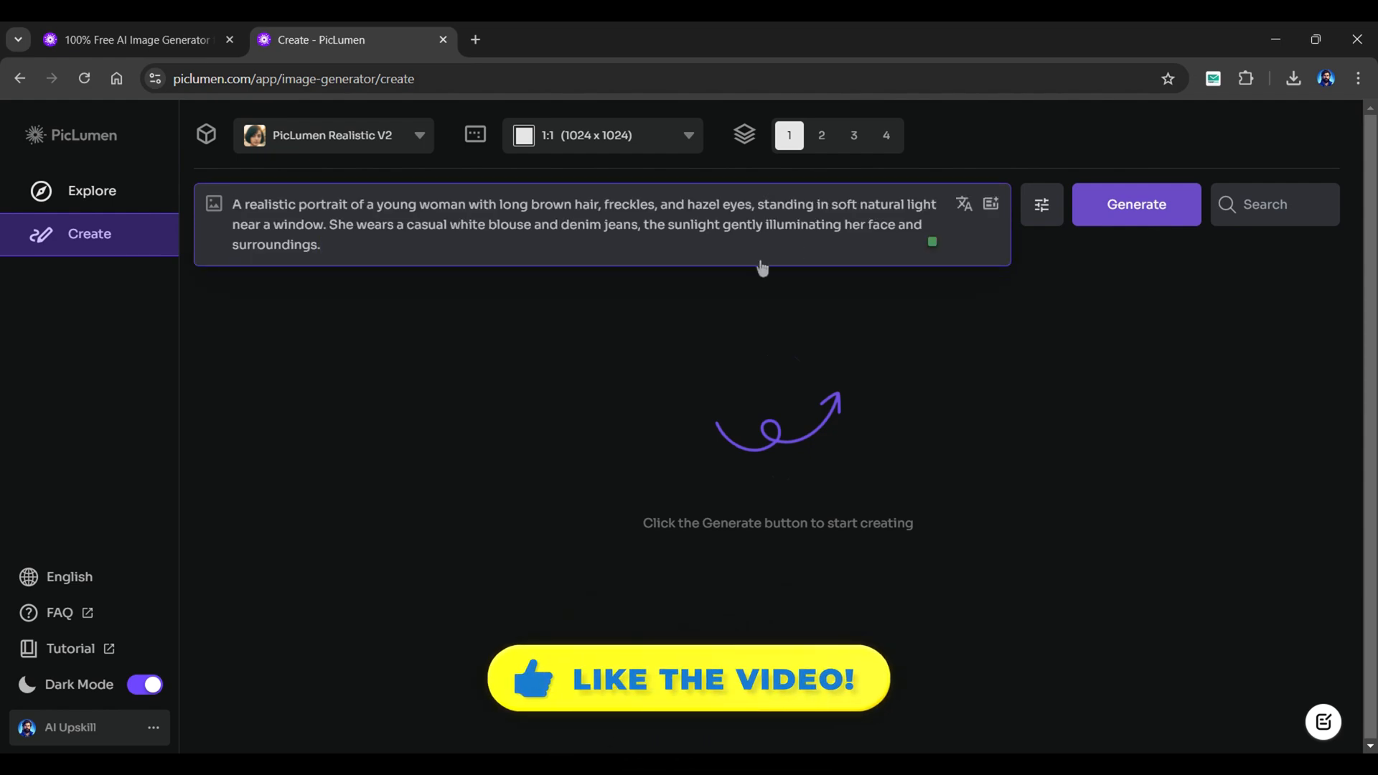
mouse_move(990, 204)
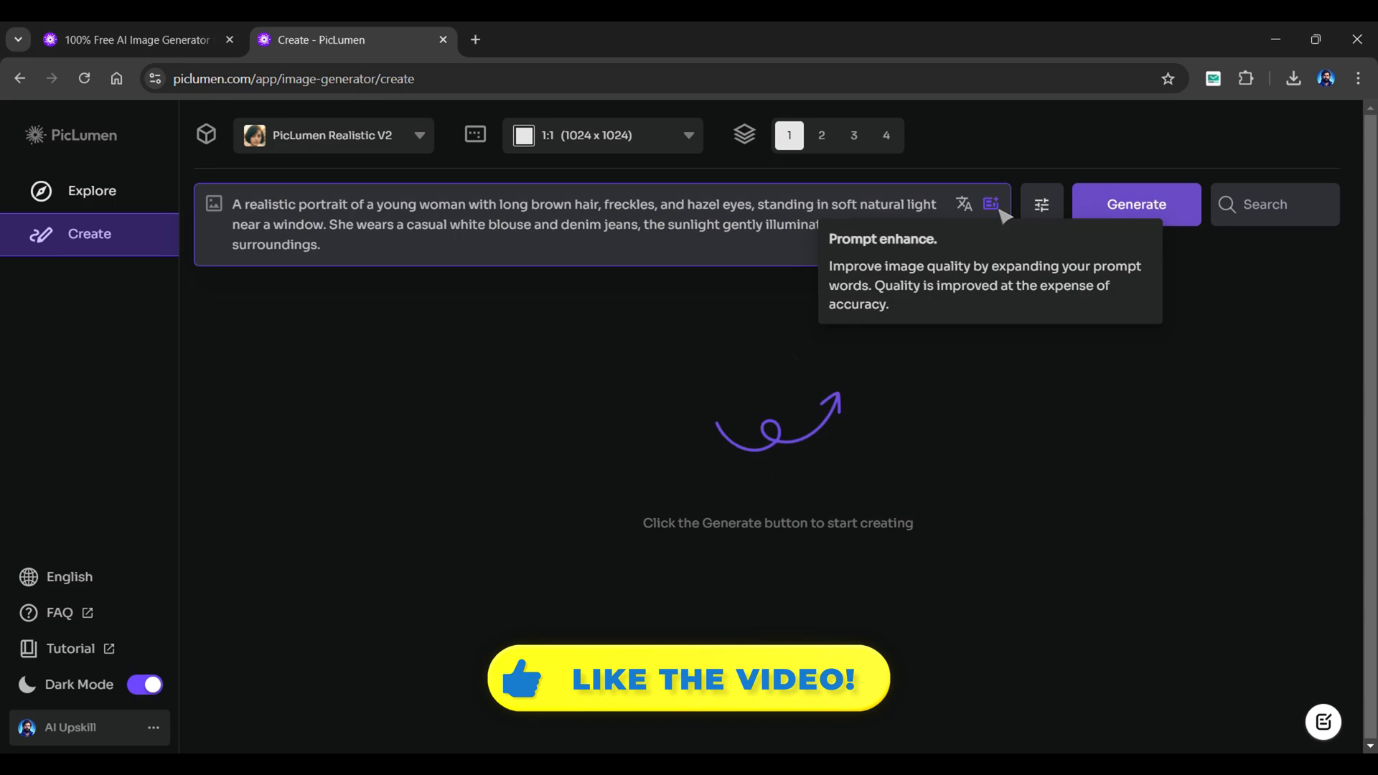
click(1041, 204)
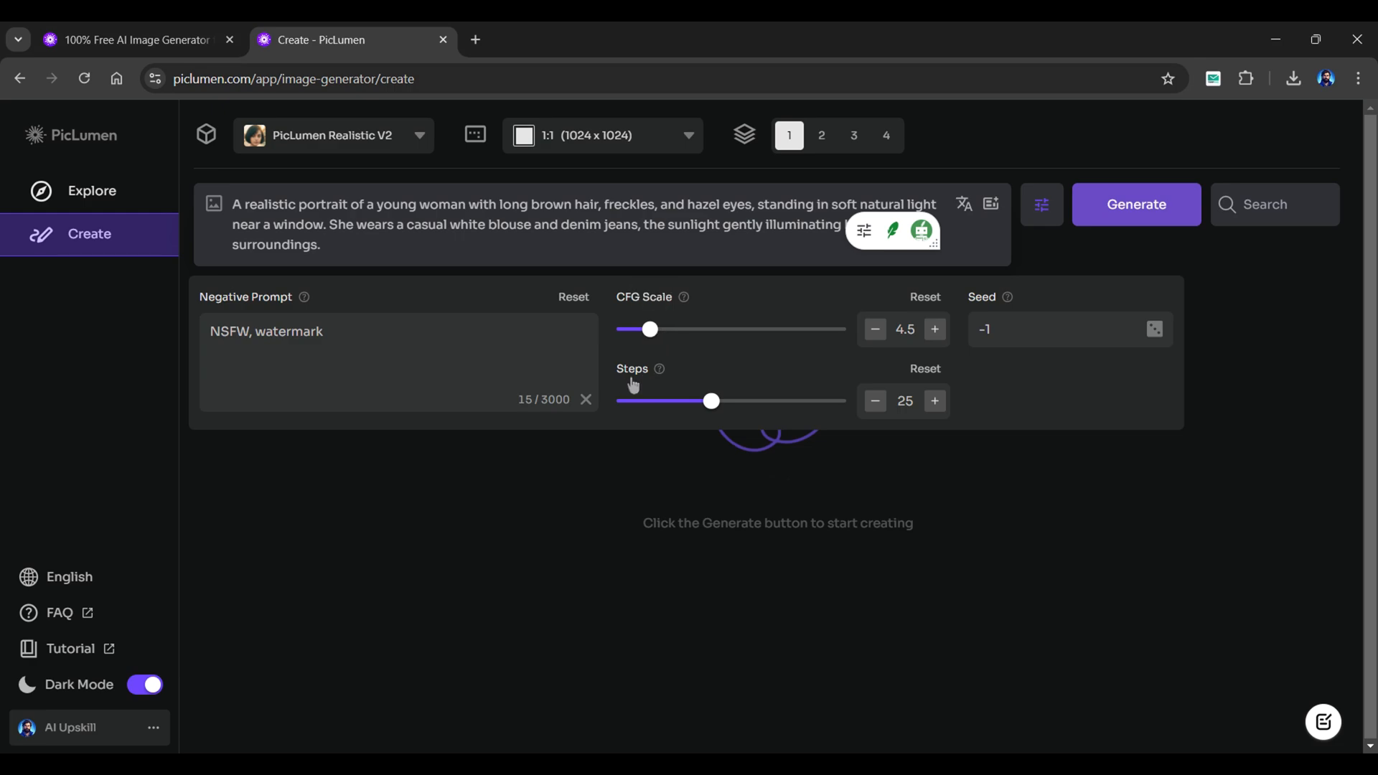
mouse_move(987, 312)
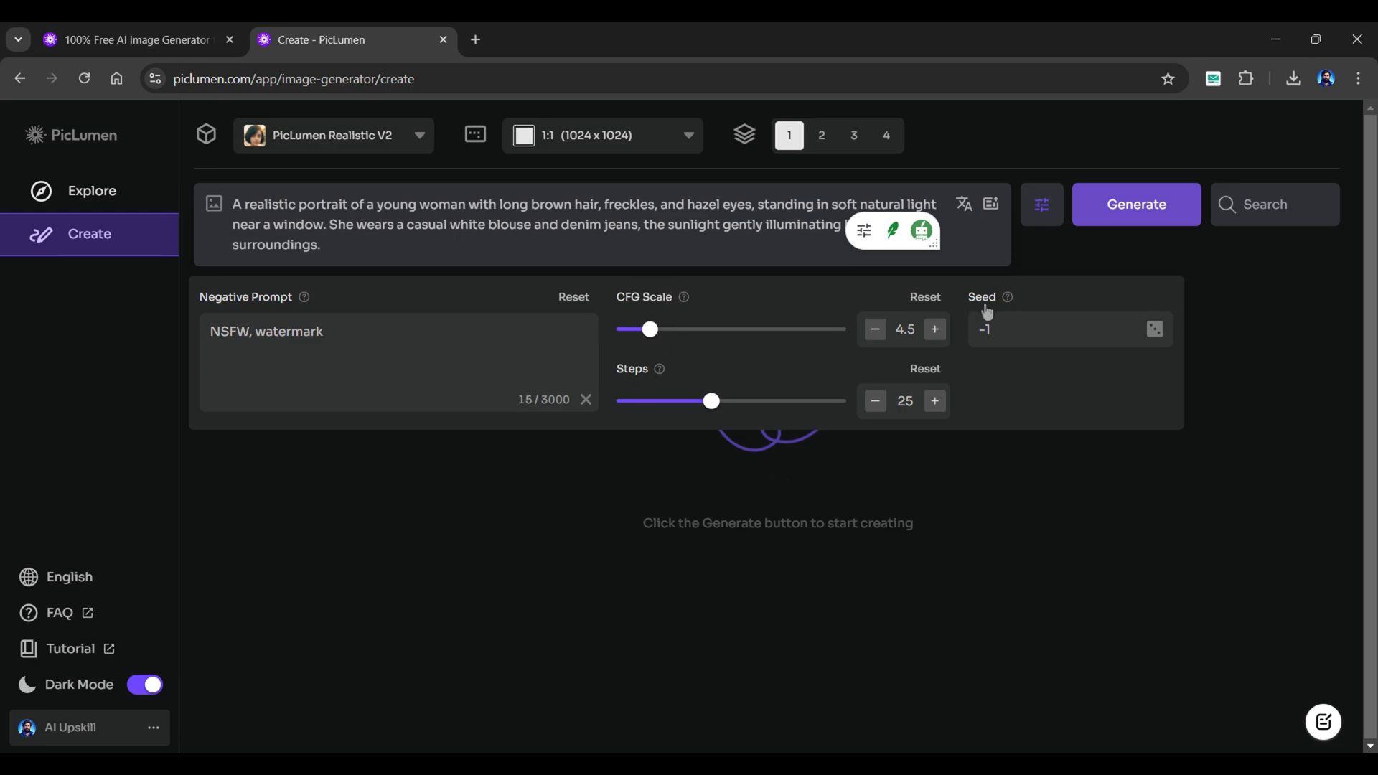
click(1041, 204)
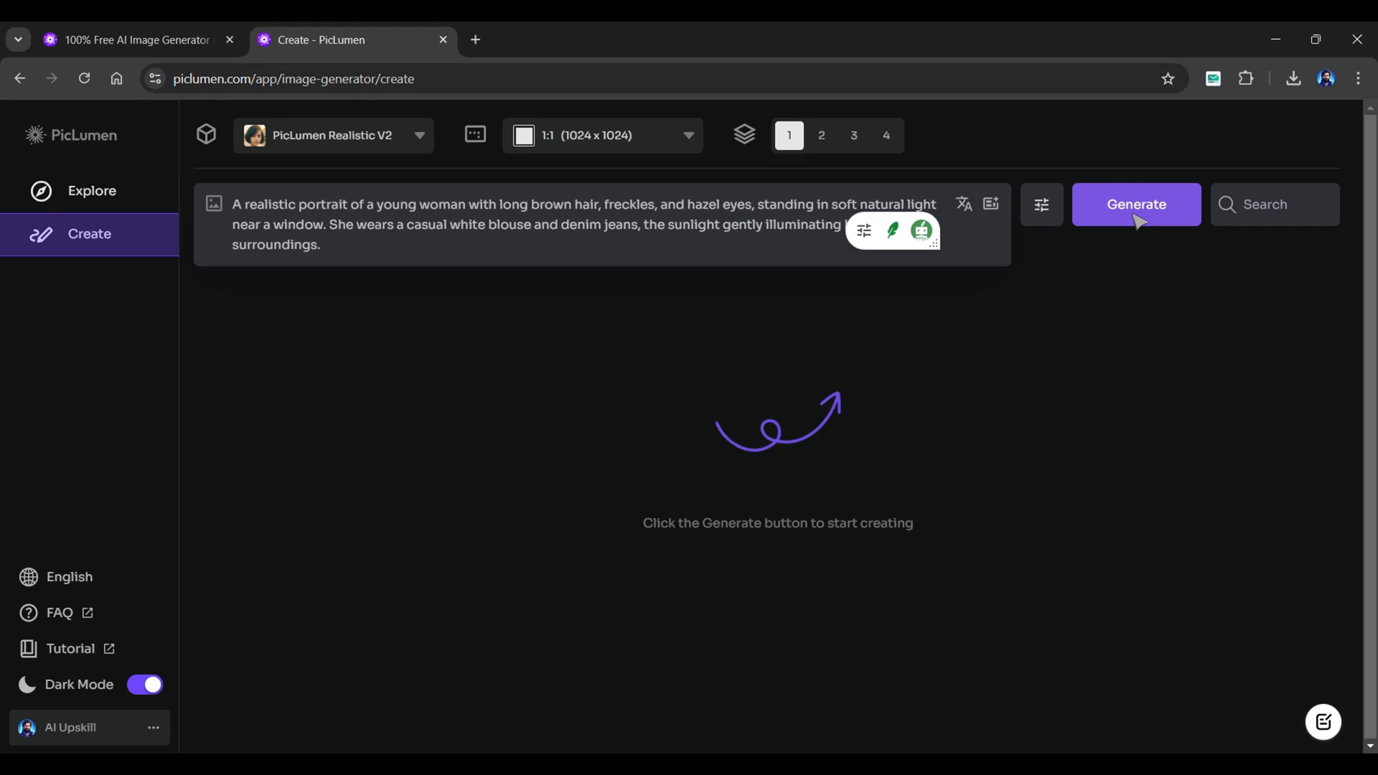
click(1136, 204)
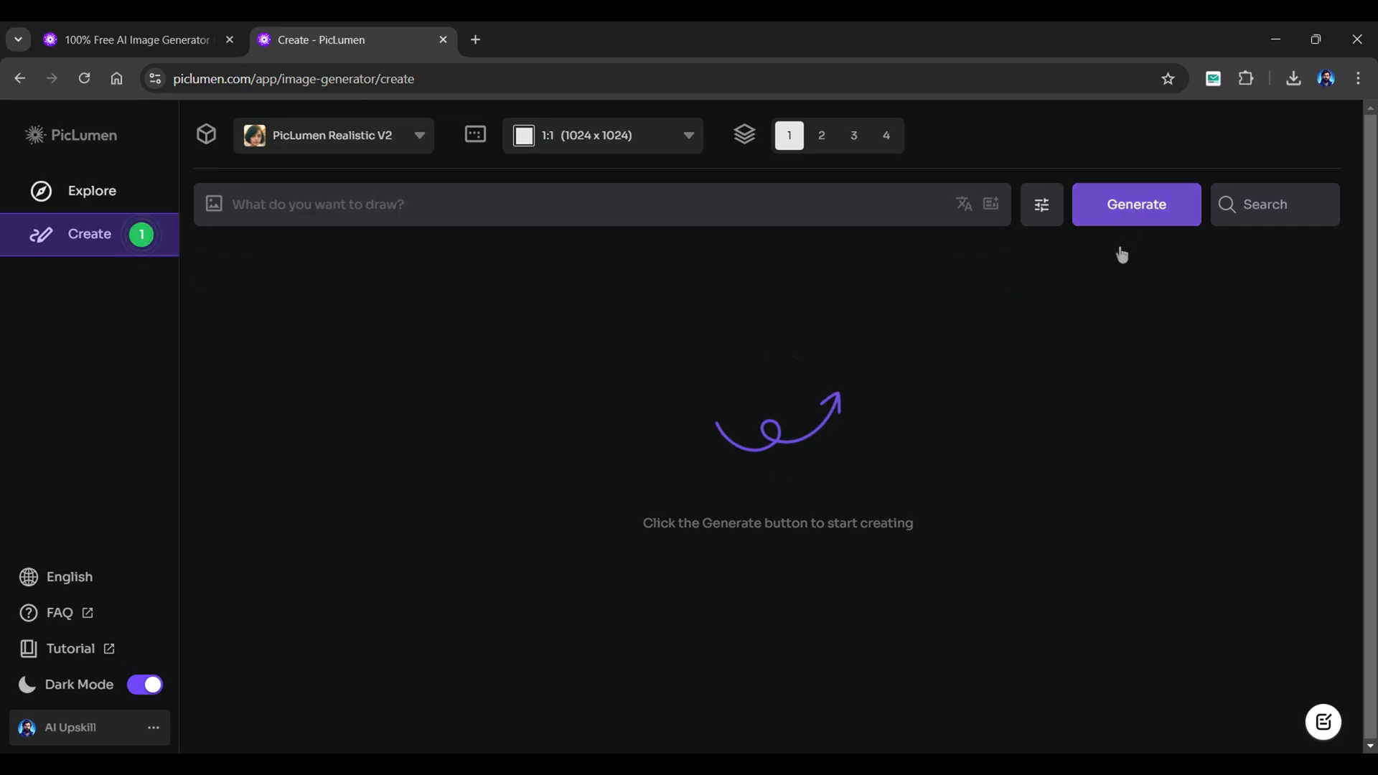
Open the finished window portrait at full size and download it.
click(1135, 204)
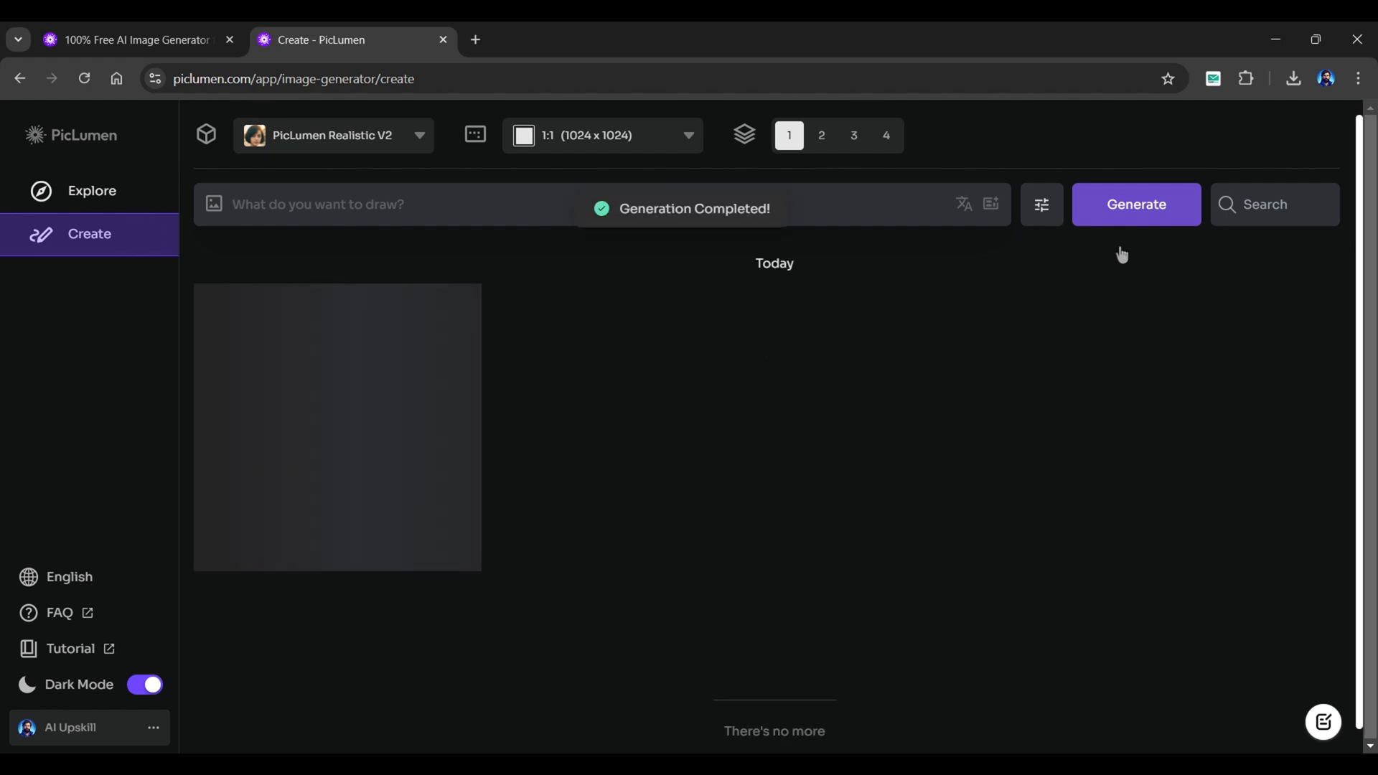
click(337, 427)
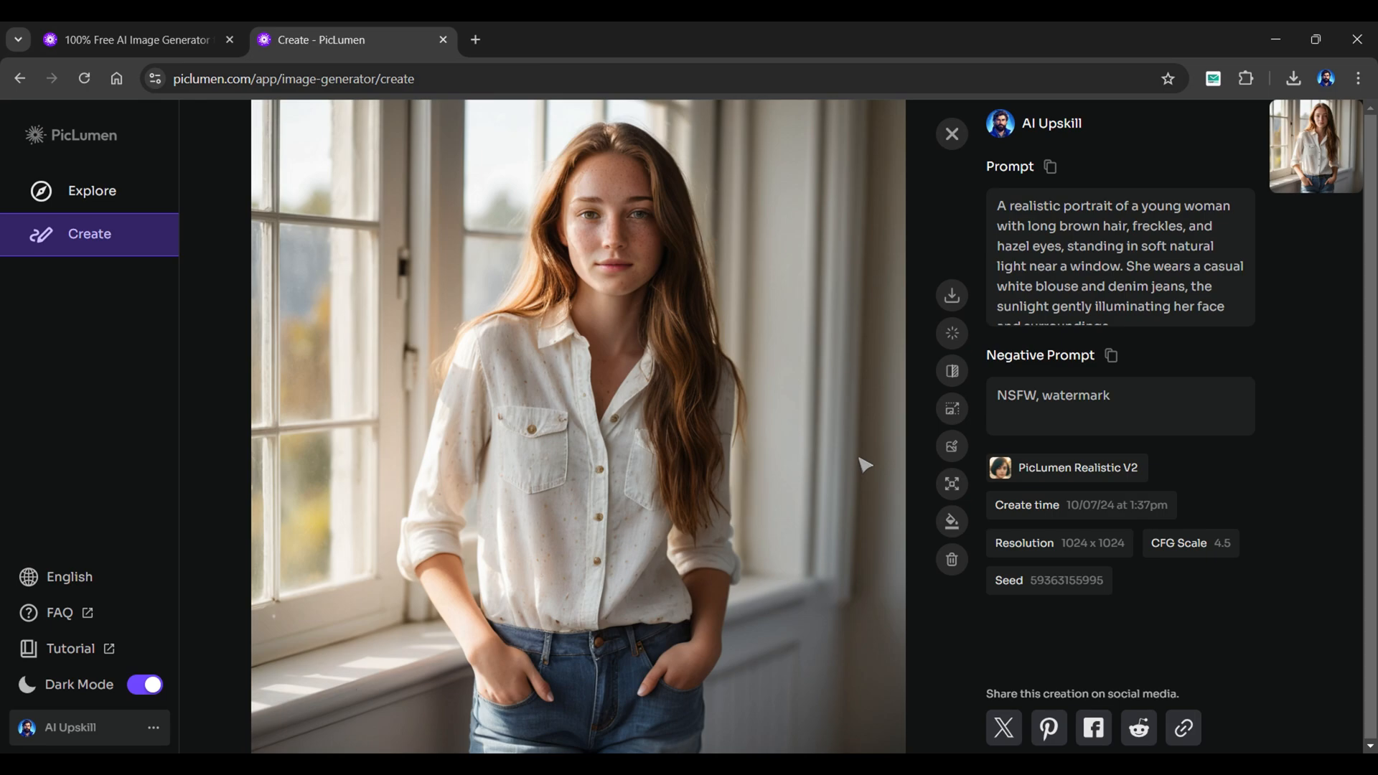
mouse_move(951, 295)
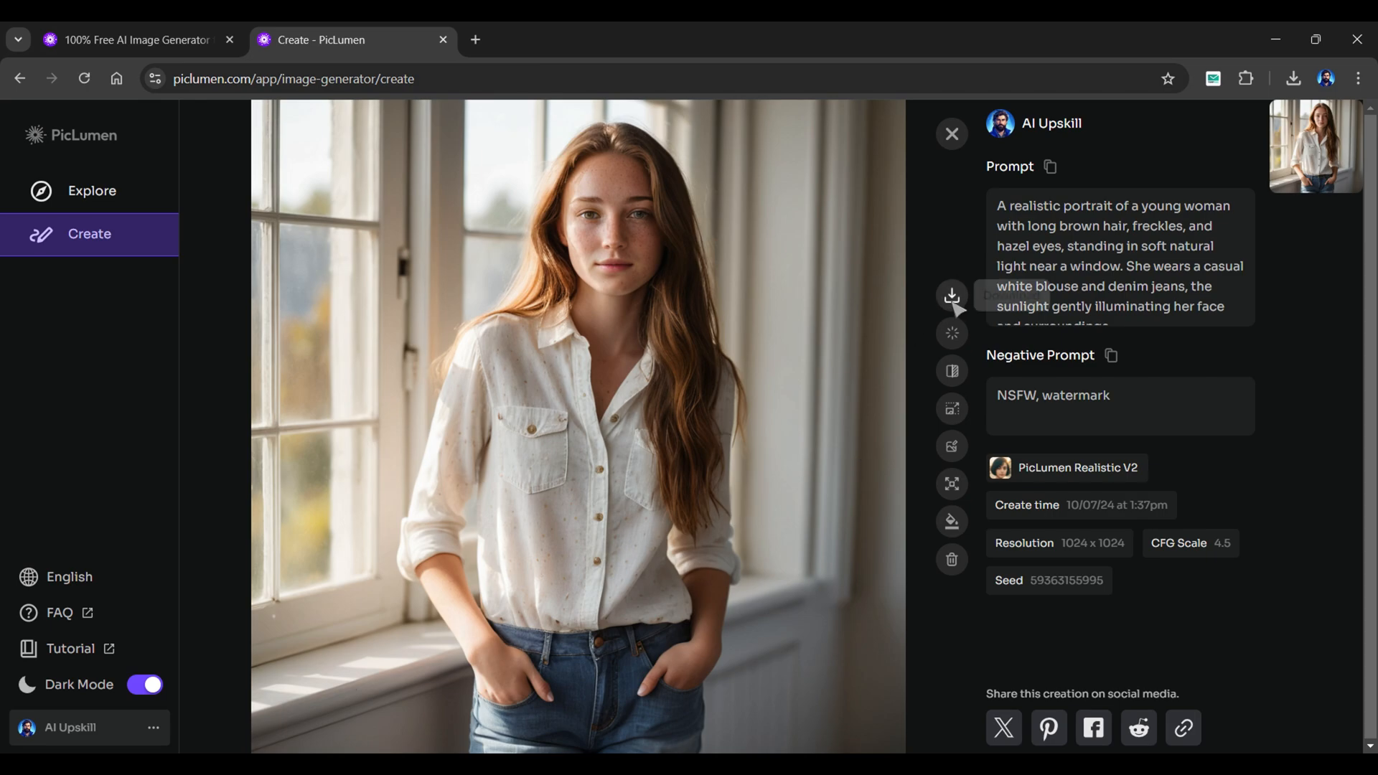
click(952, 295)
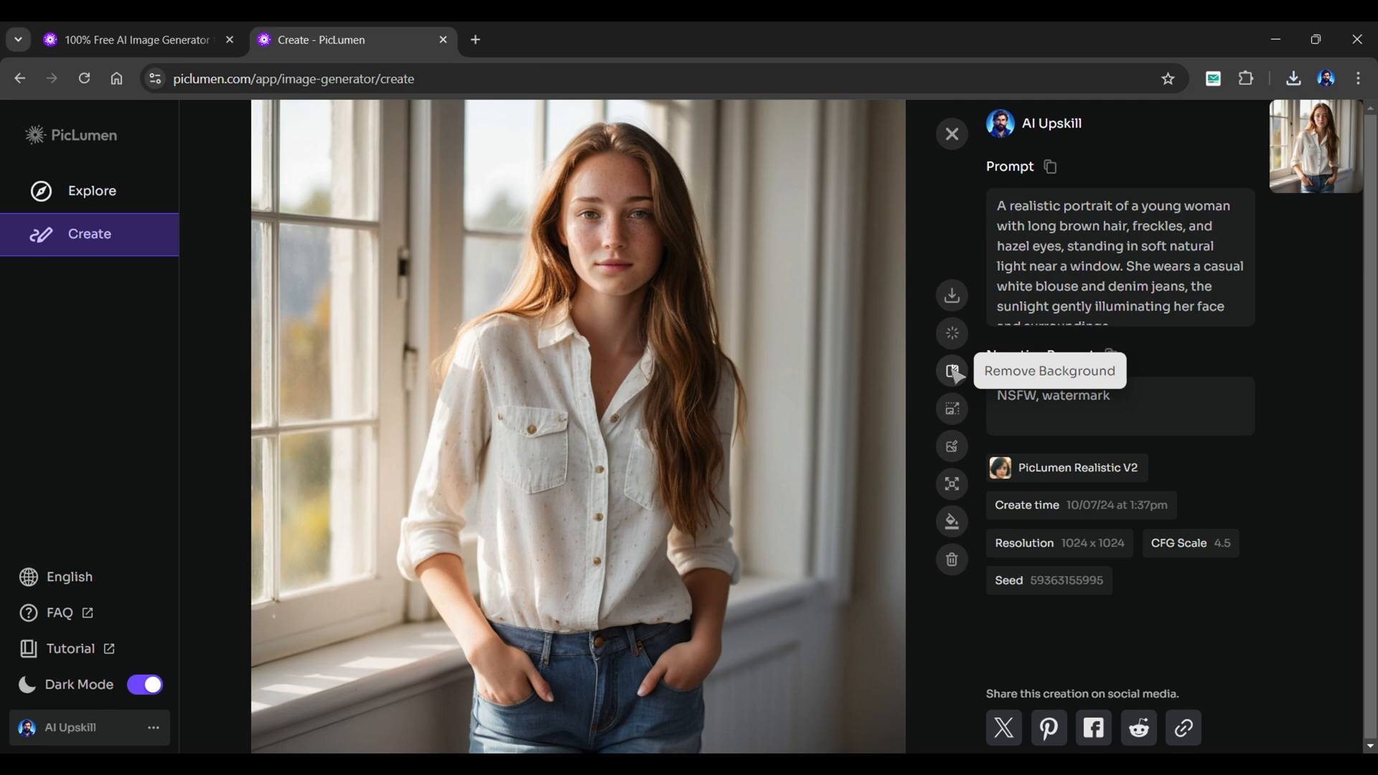
mouse_move(952, 407)
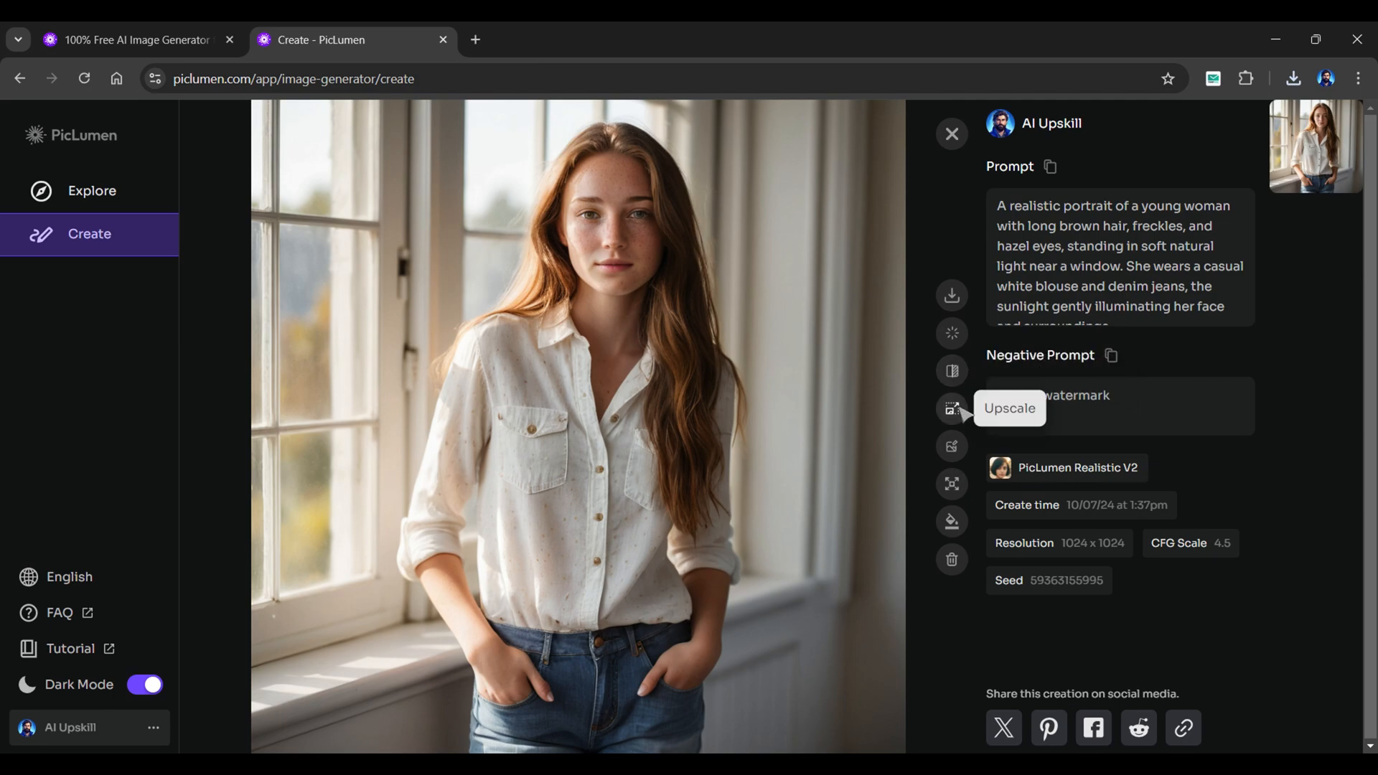
mouse_move(952, 521)
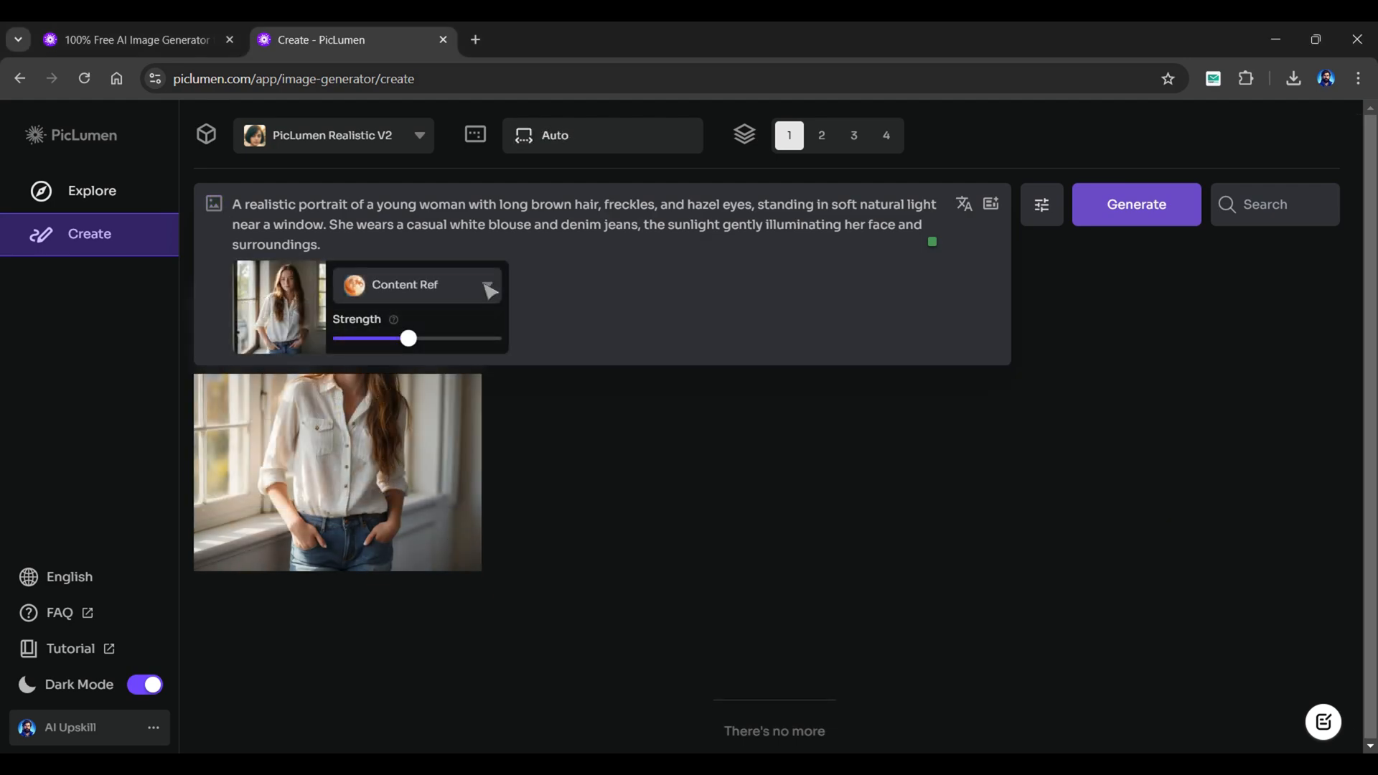
Set the attached portrait as a Character Ref with strength 0.5.
click(413, 285)
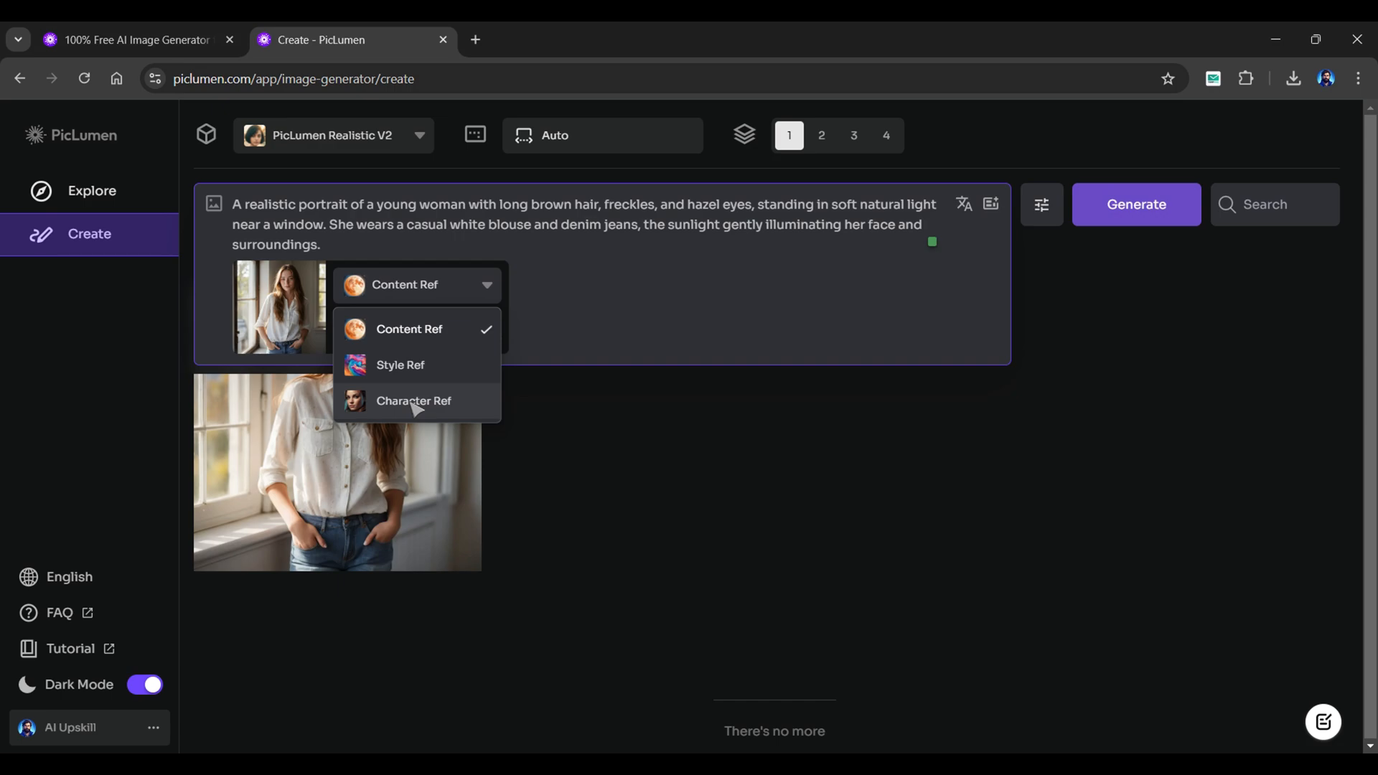
click(413, 400)
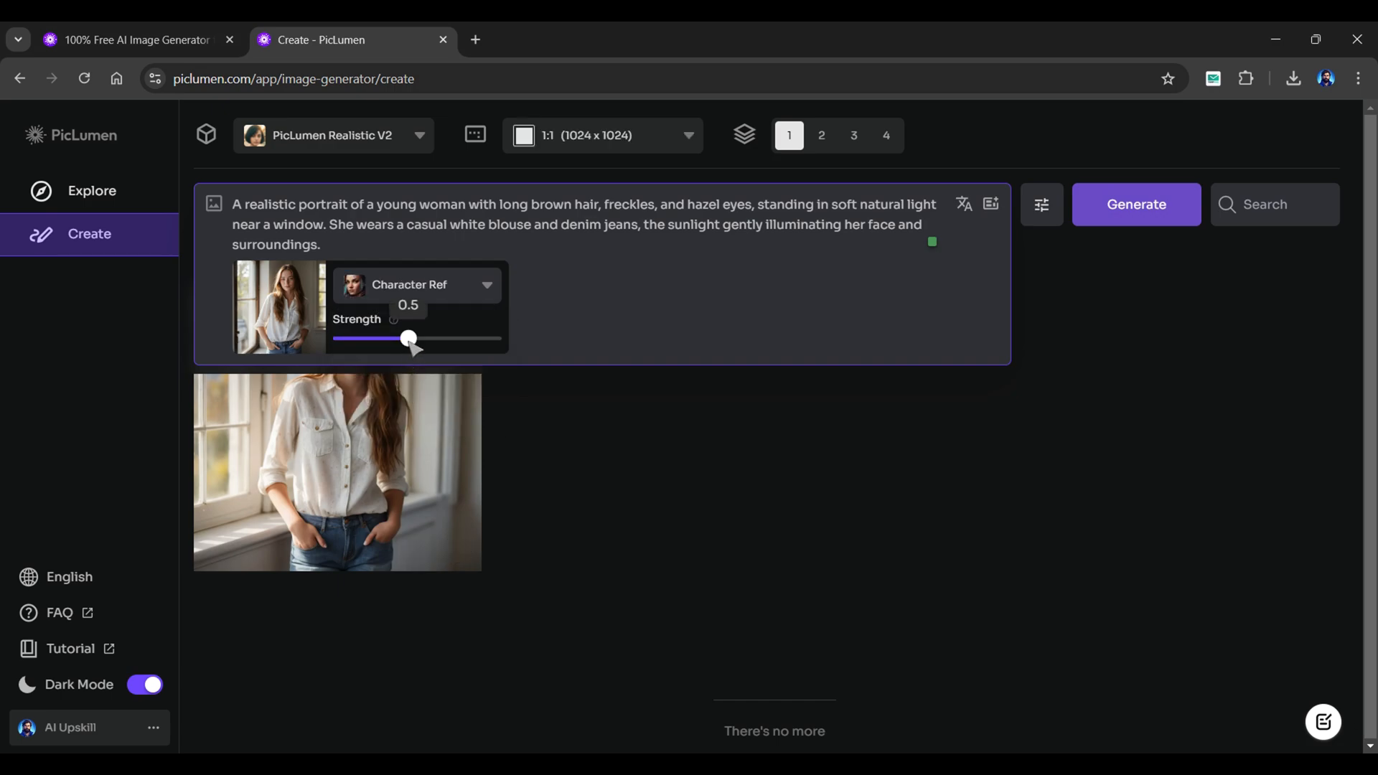
drag(406, 337, 340, 338)
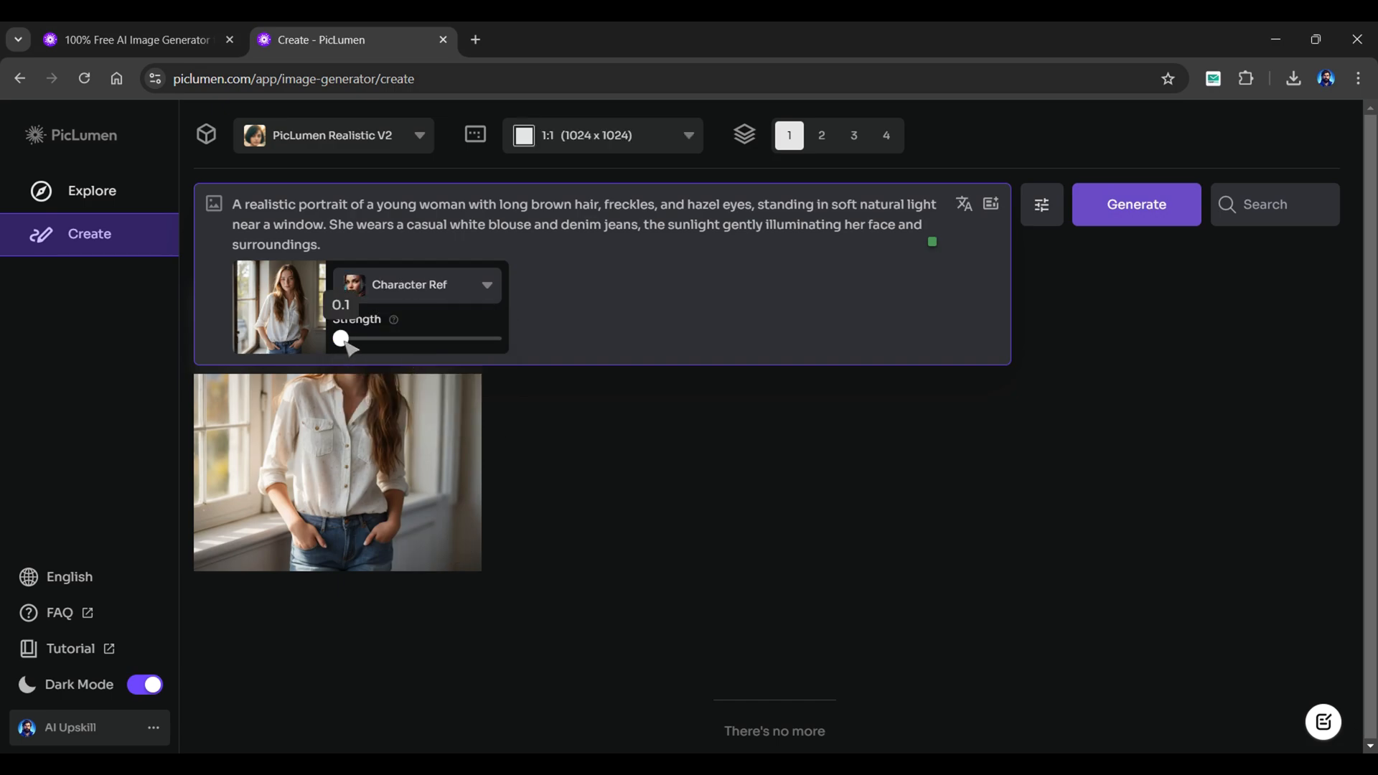
drag(340, 338, 493, 338)
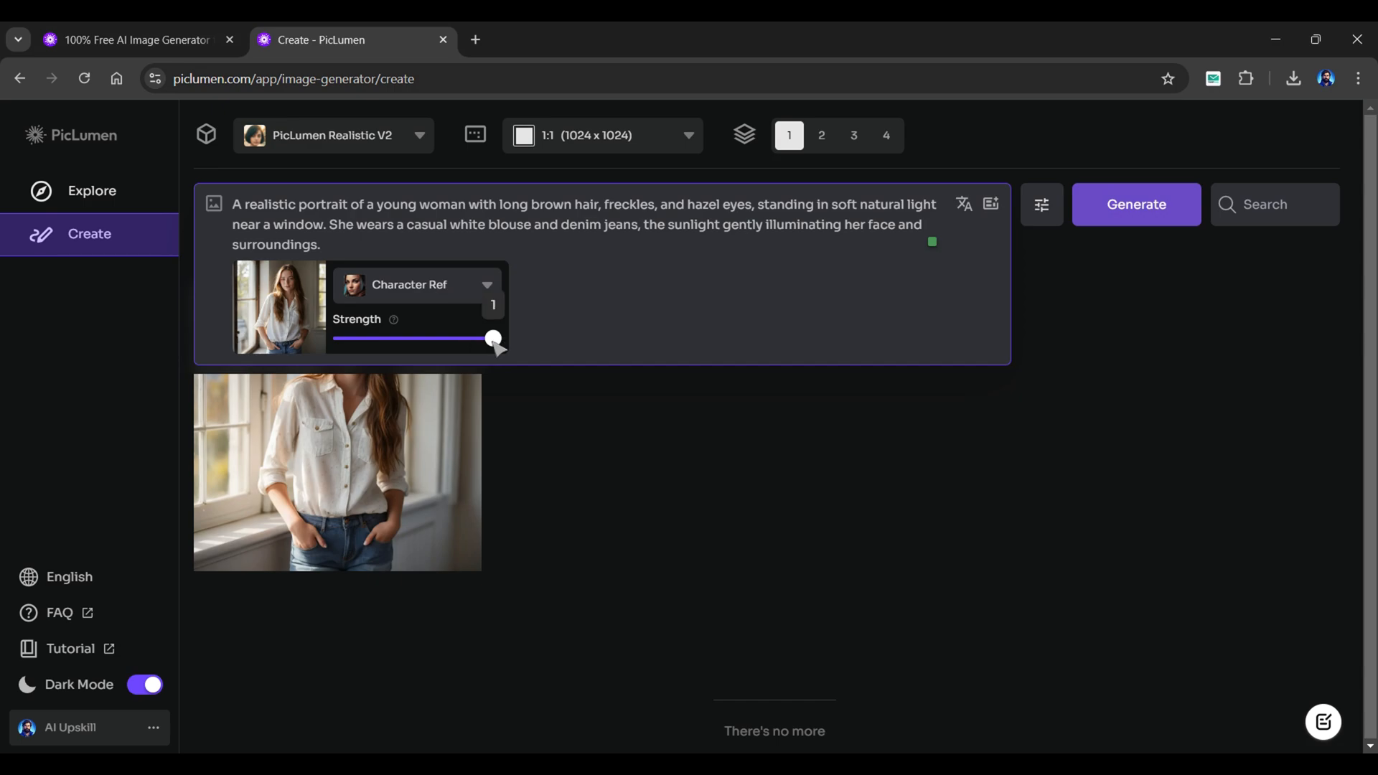
drag(492, 338, 407, 338)
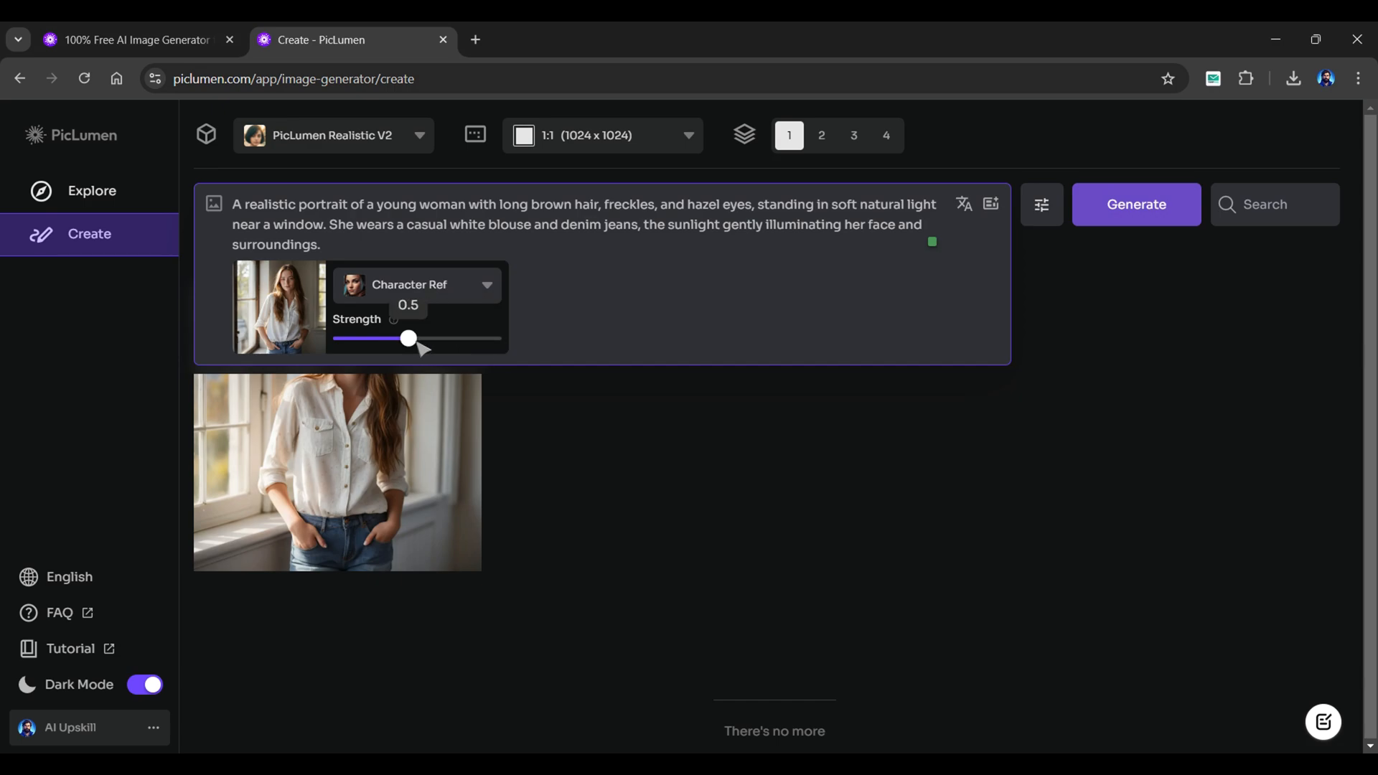
drag(835, 204, 419, 230)
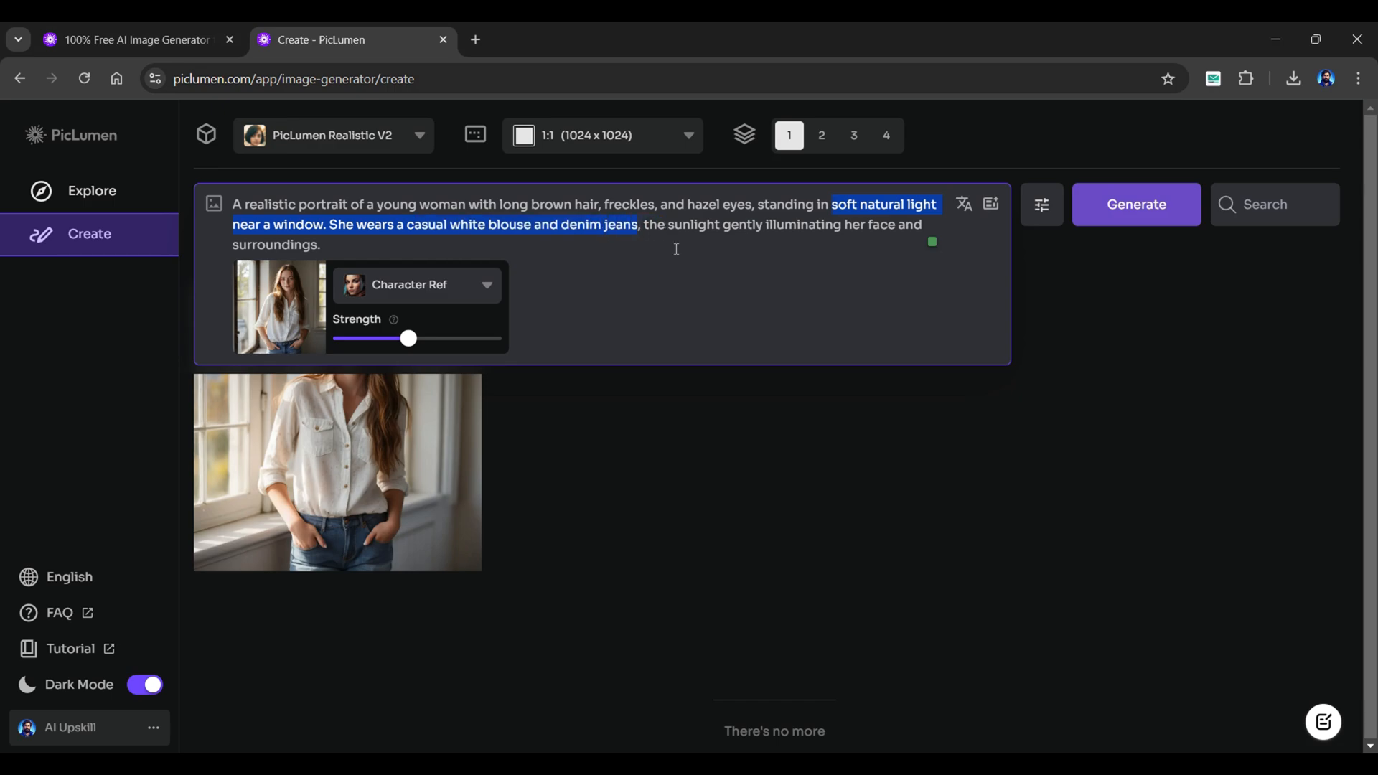
Change the prompt to 'standing in train station', generate, and open the result.
text(train stat)
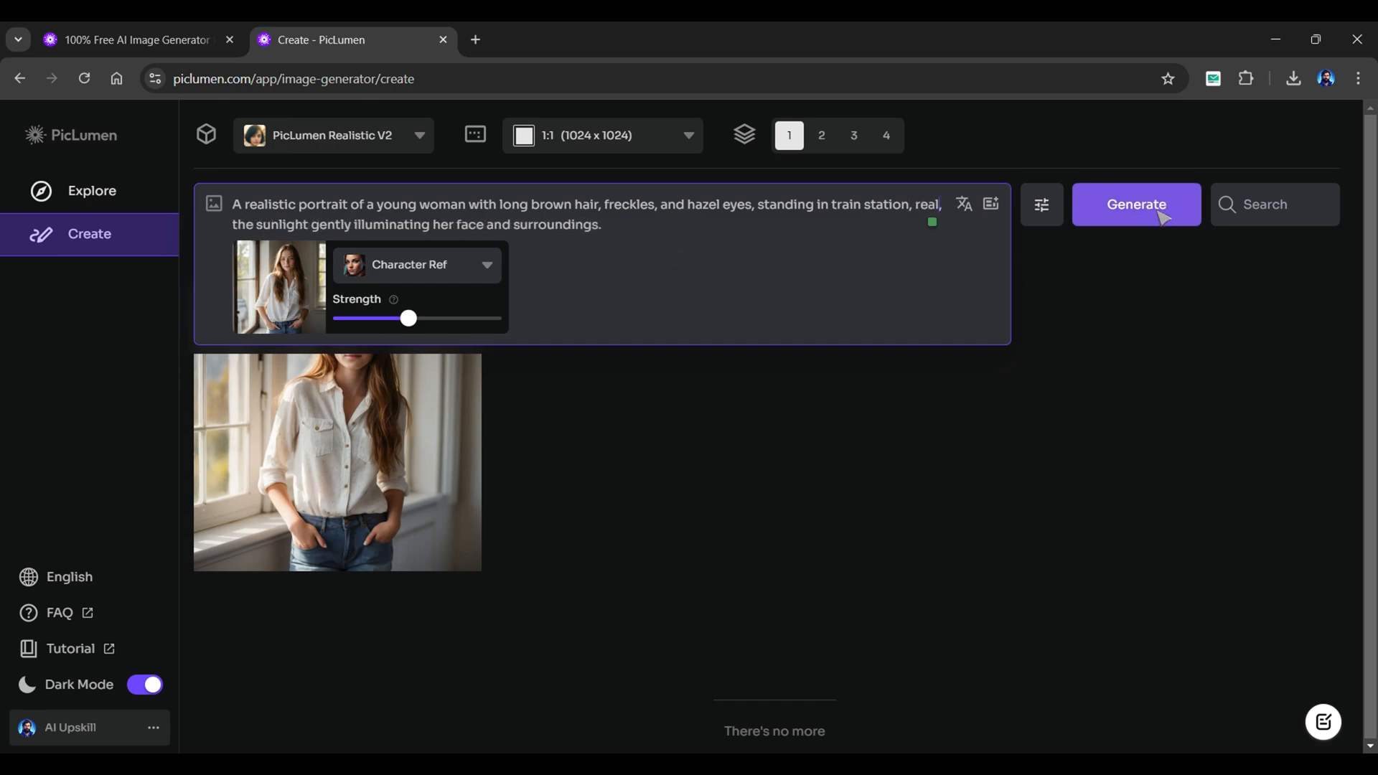
click(1135, 204)
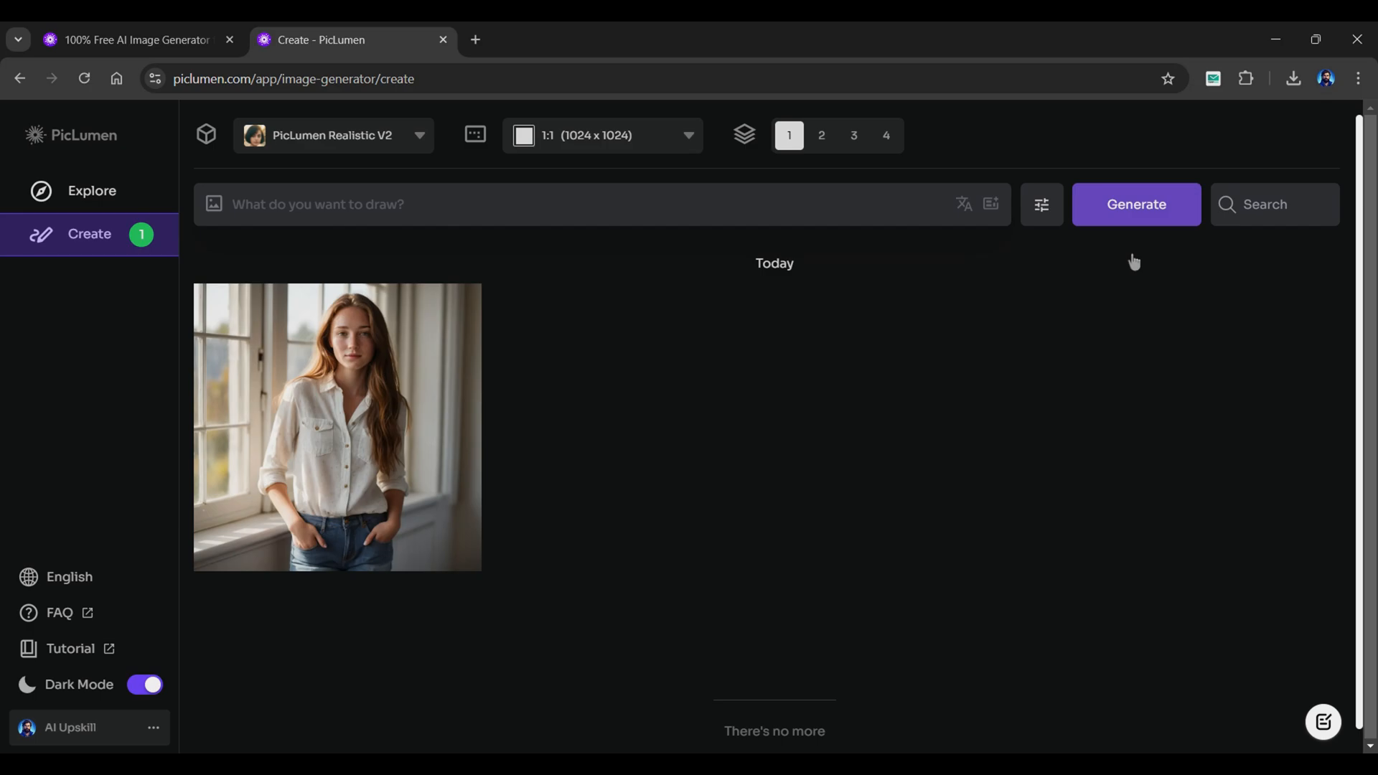
click(337, 426)
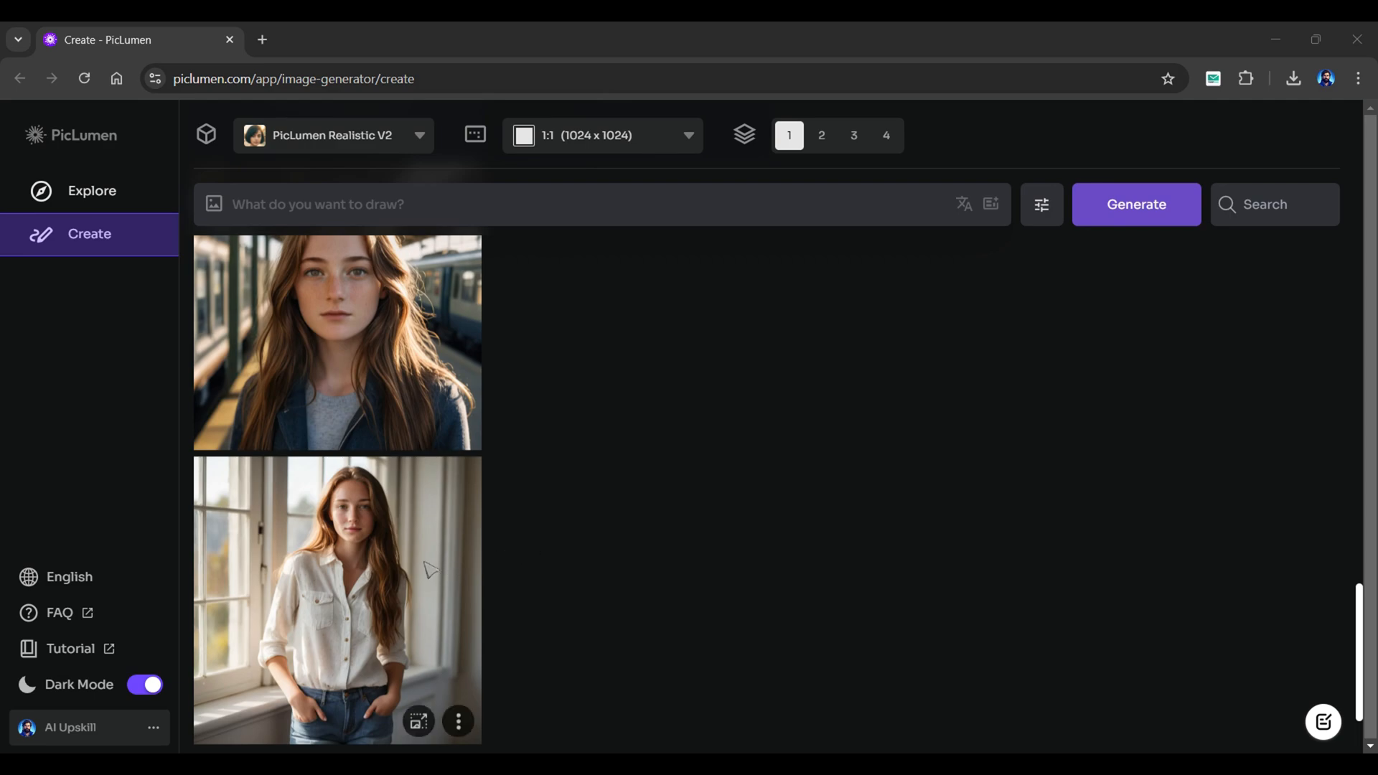
Inpaint the window portrait's eyes with 'black sunglasses, real, realistic, 8k'.
click(337, 600)
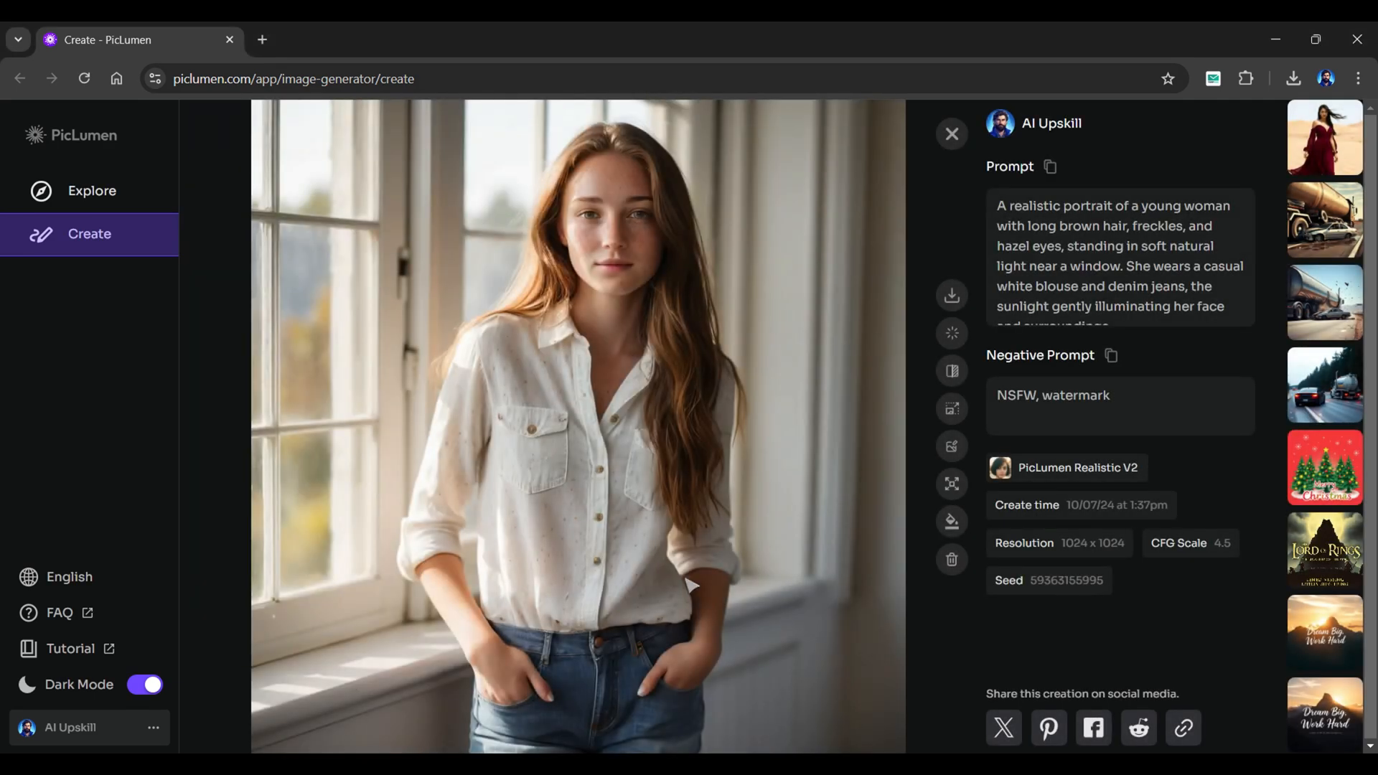
mouse_move(952, 447)
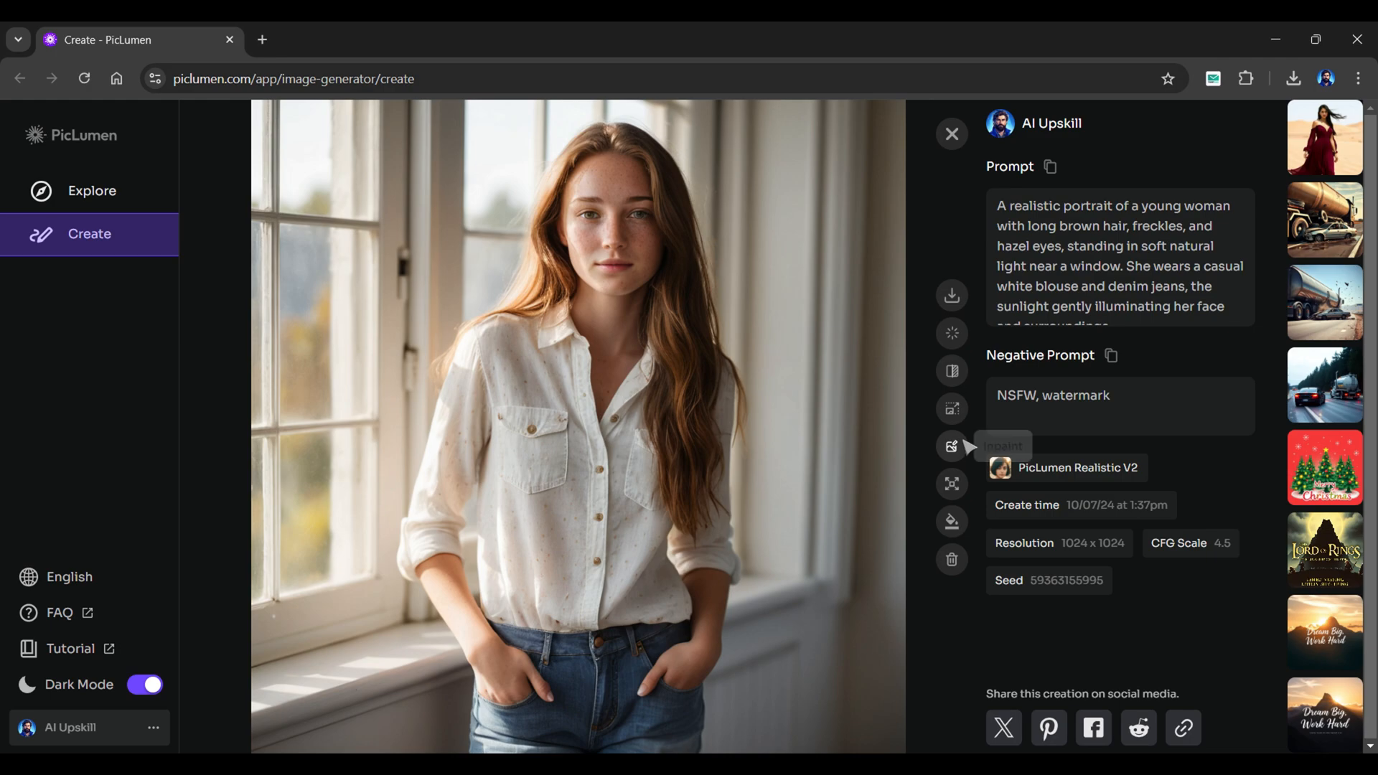
mouse_move(951, 446)
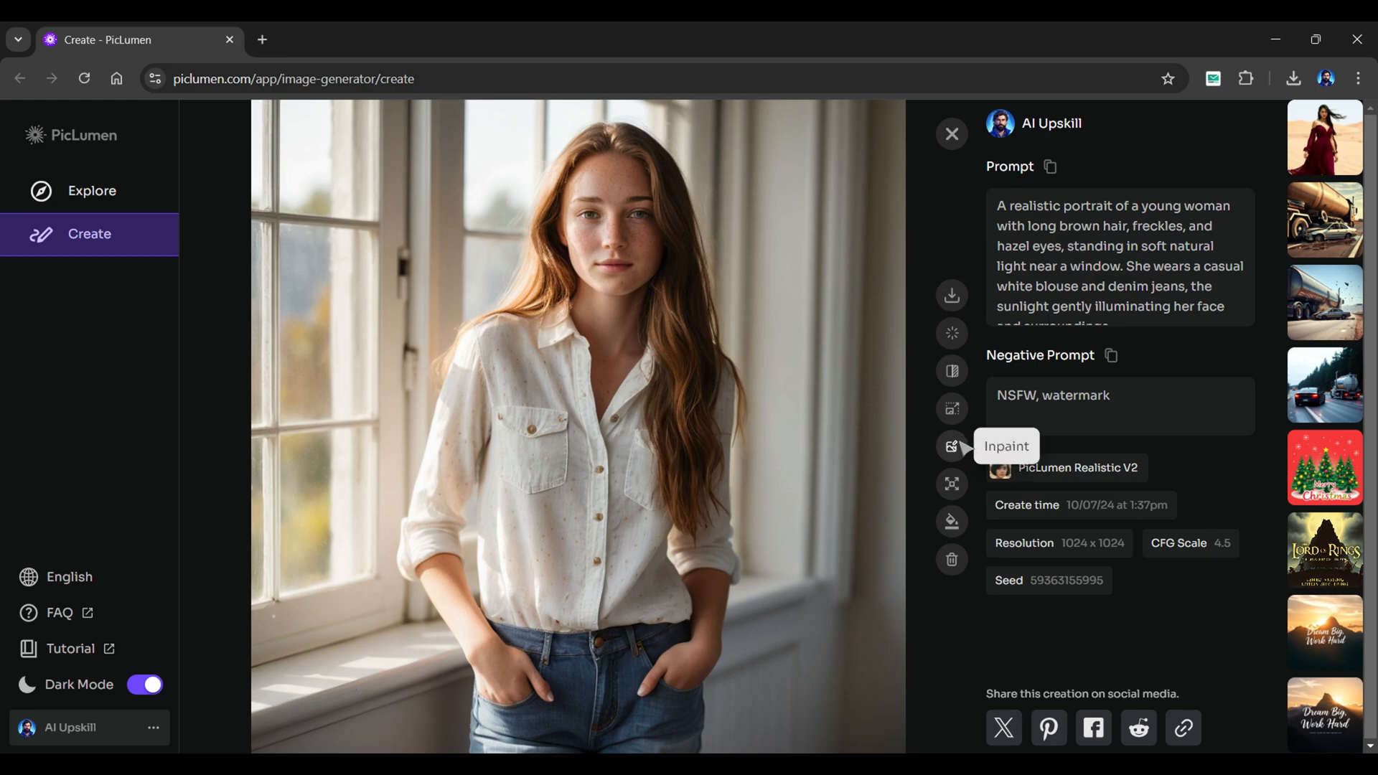
click(952, 447)
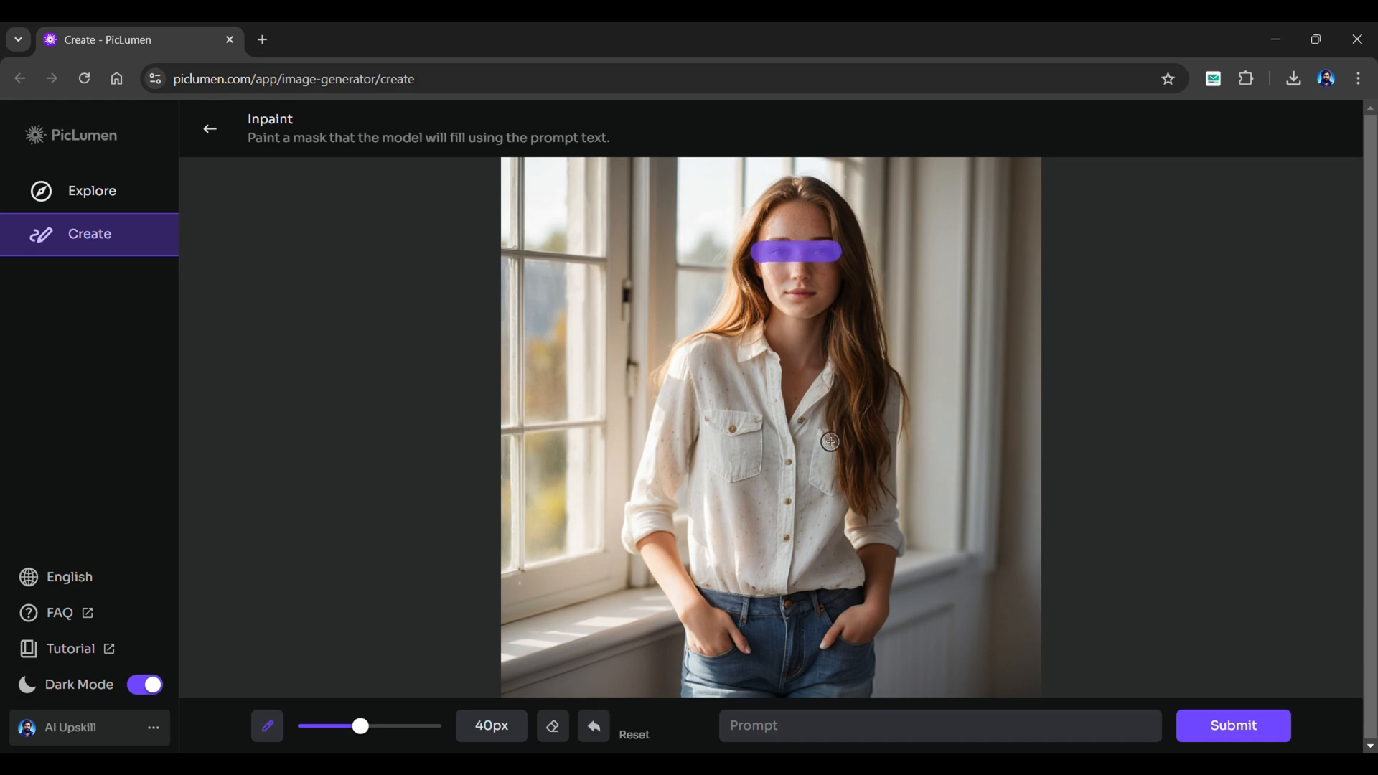
text(black sunglasses, real, realistic, 8k)
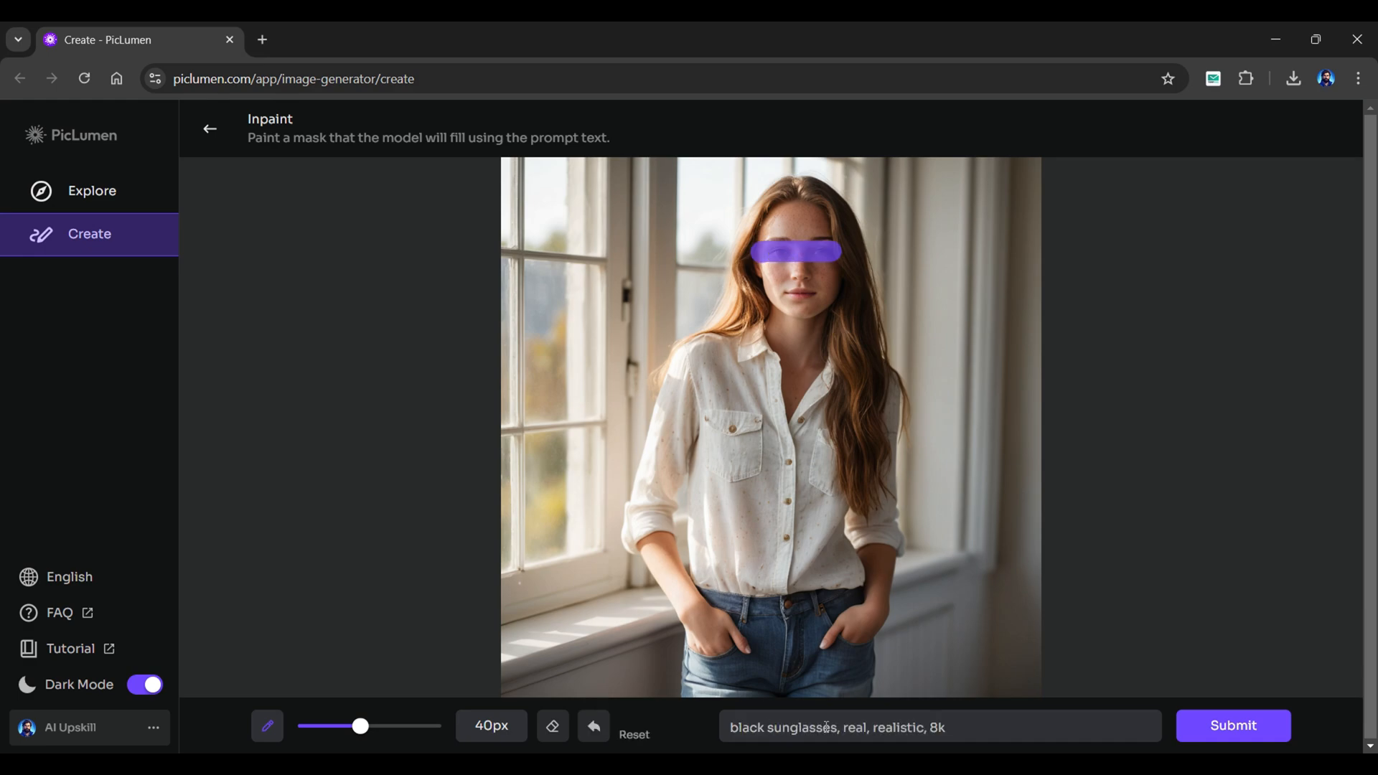
click(208, 128)
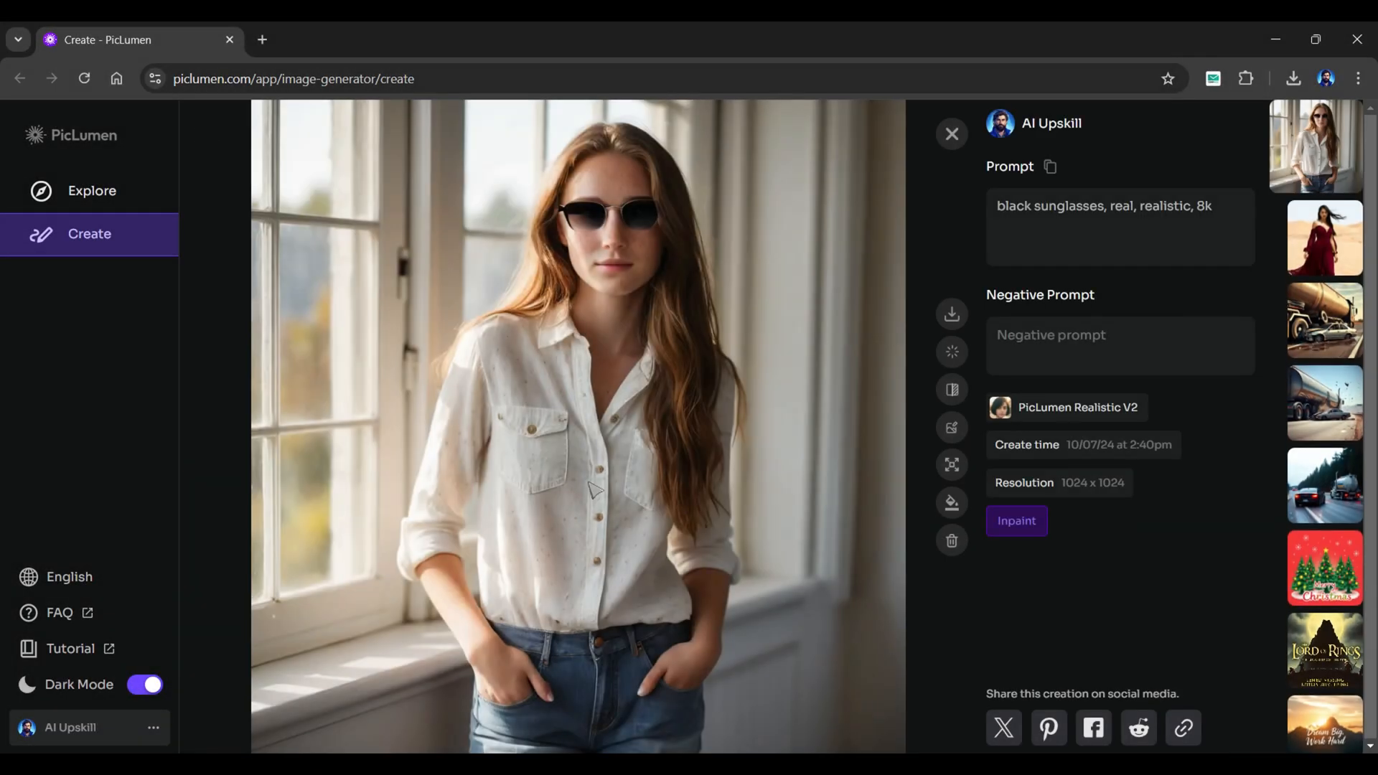
mouse_move(809, 486)
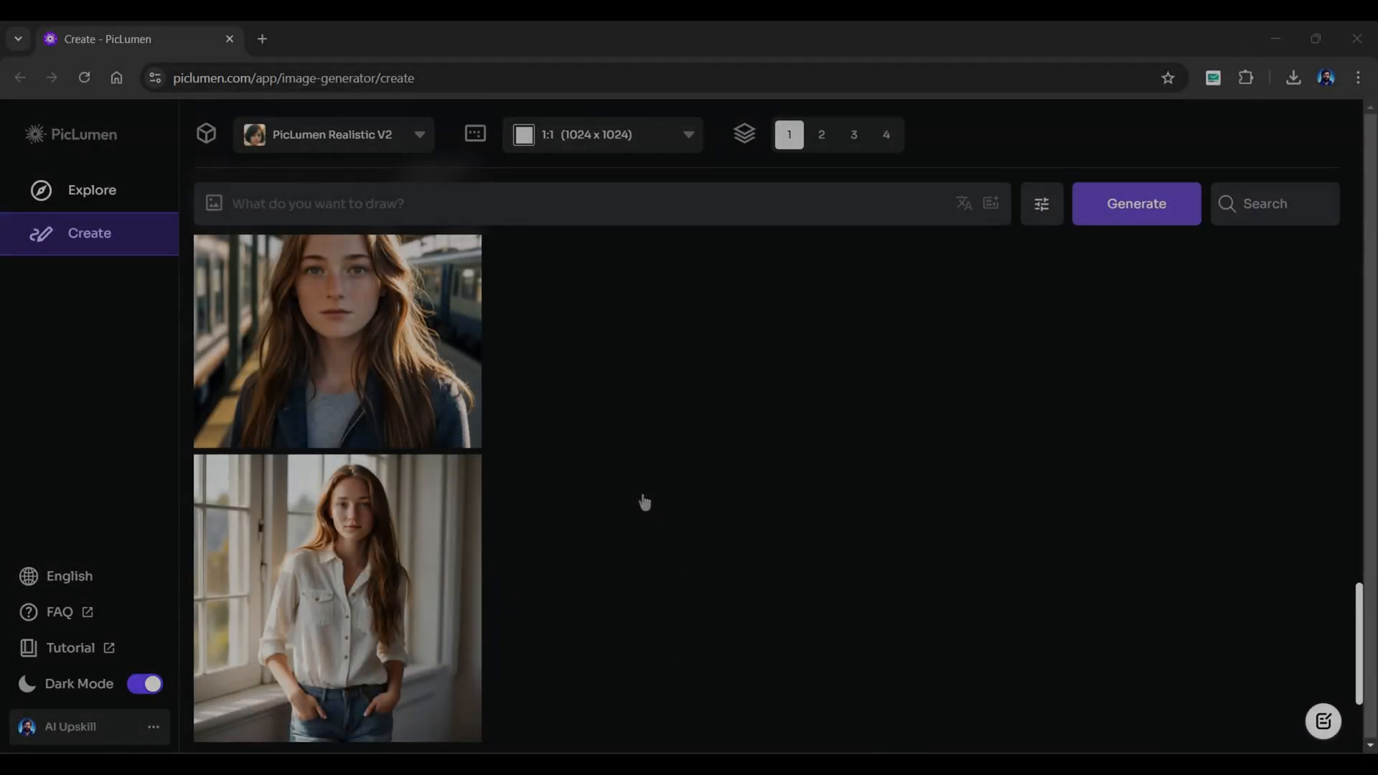
Expand the window portrait to 2x with prompt 'real, realistic, 8k' and submit.
click(337, 598)
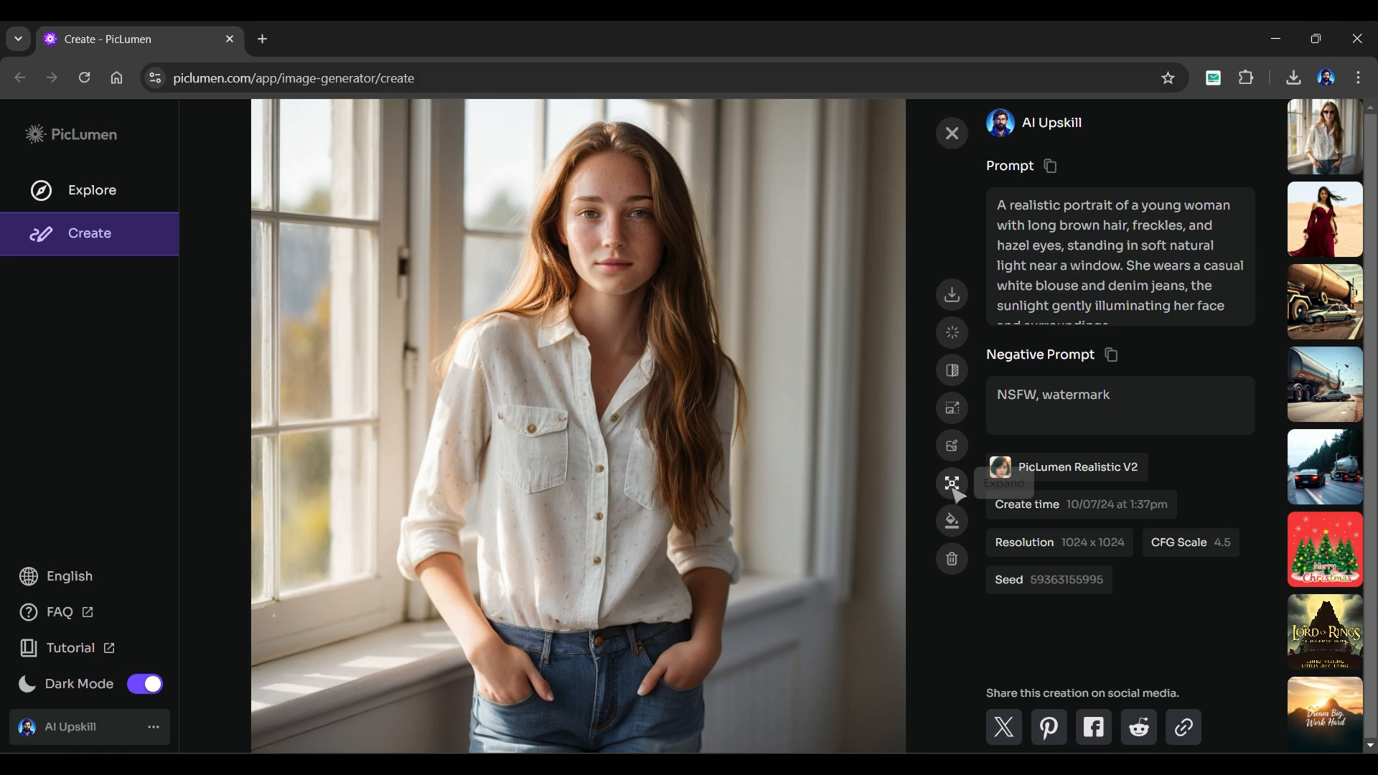
mouse_move(952, 482)
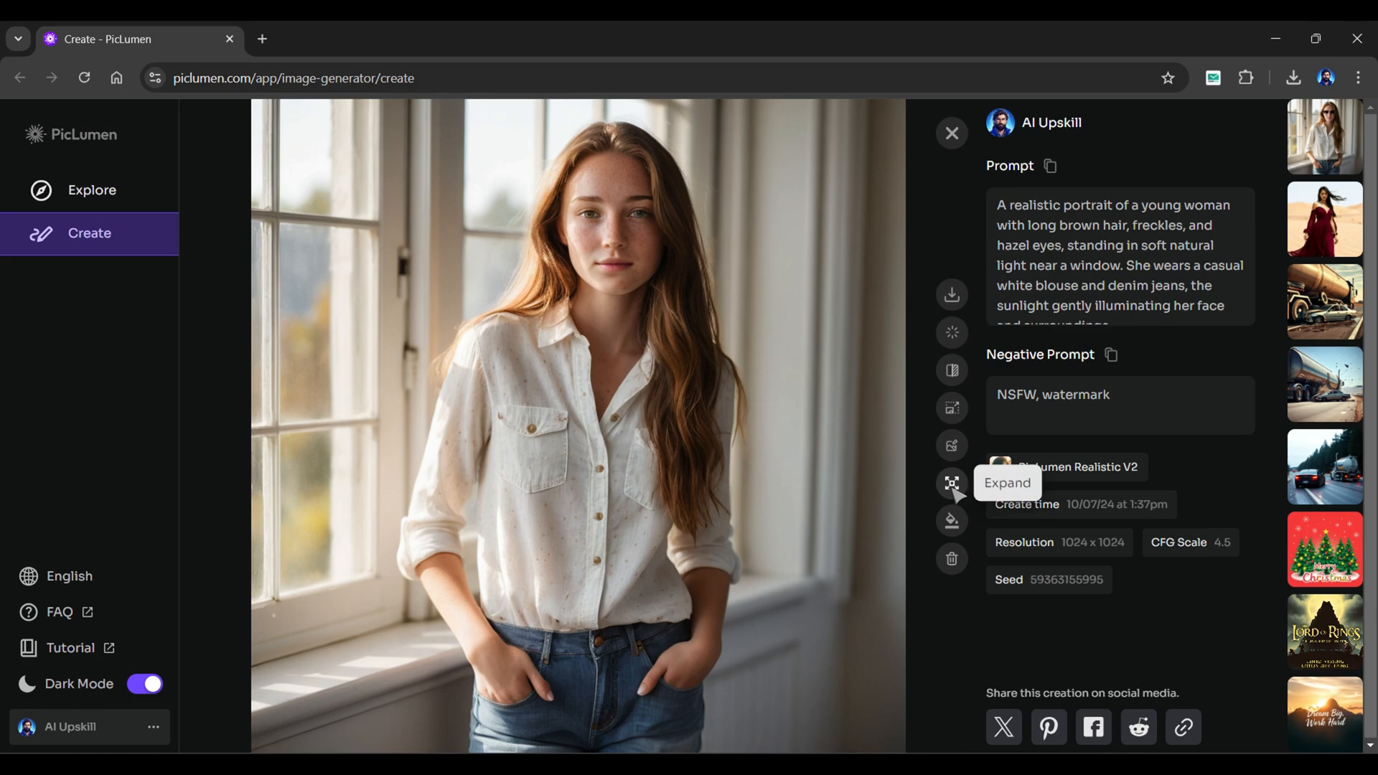
click(950, 482)
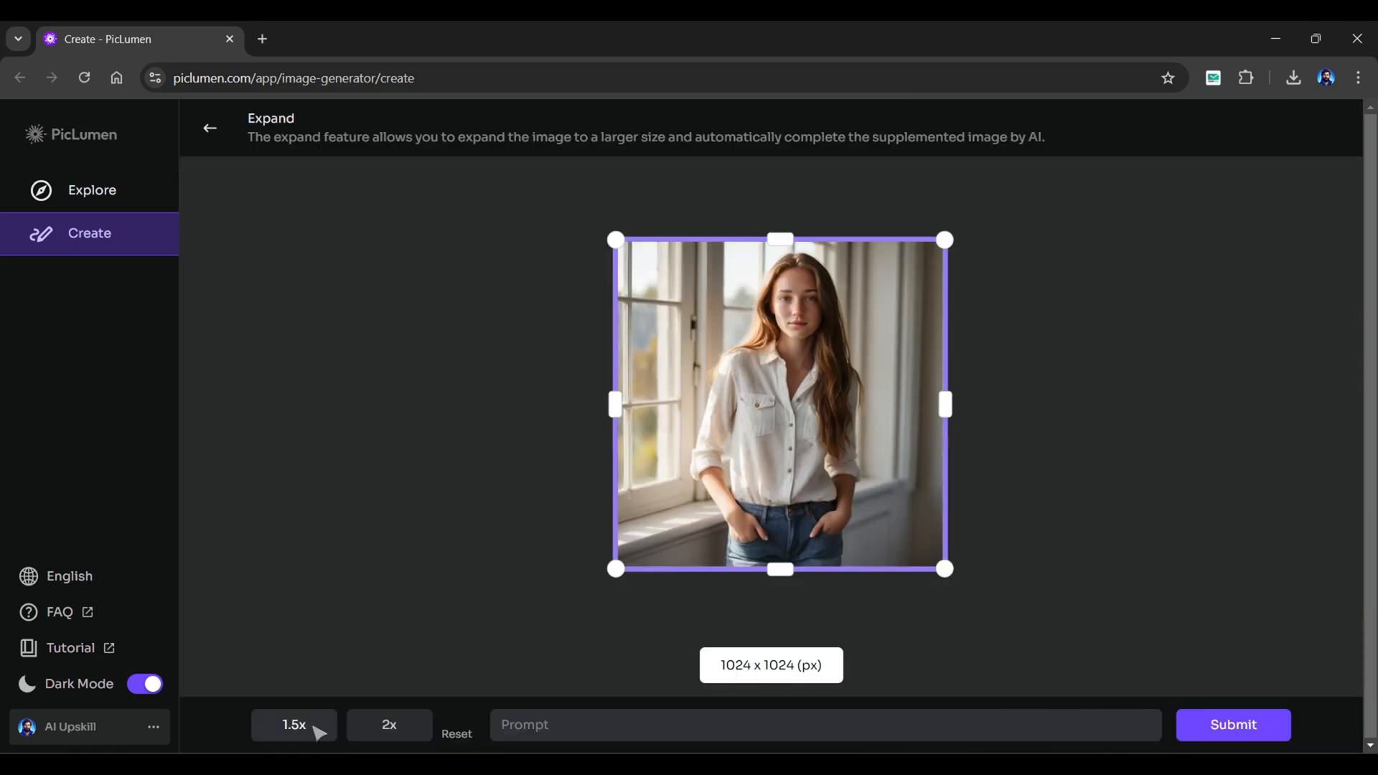
click(388, 724)
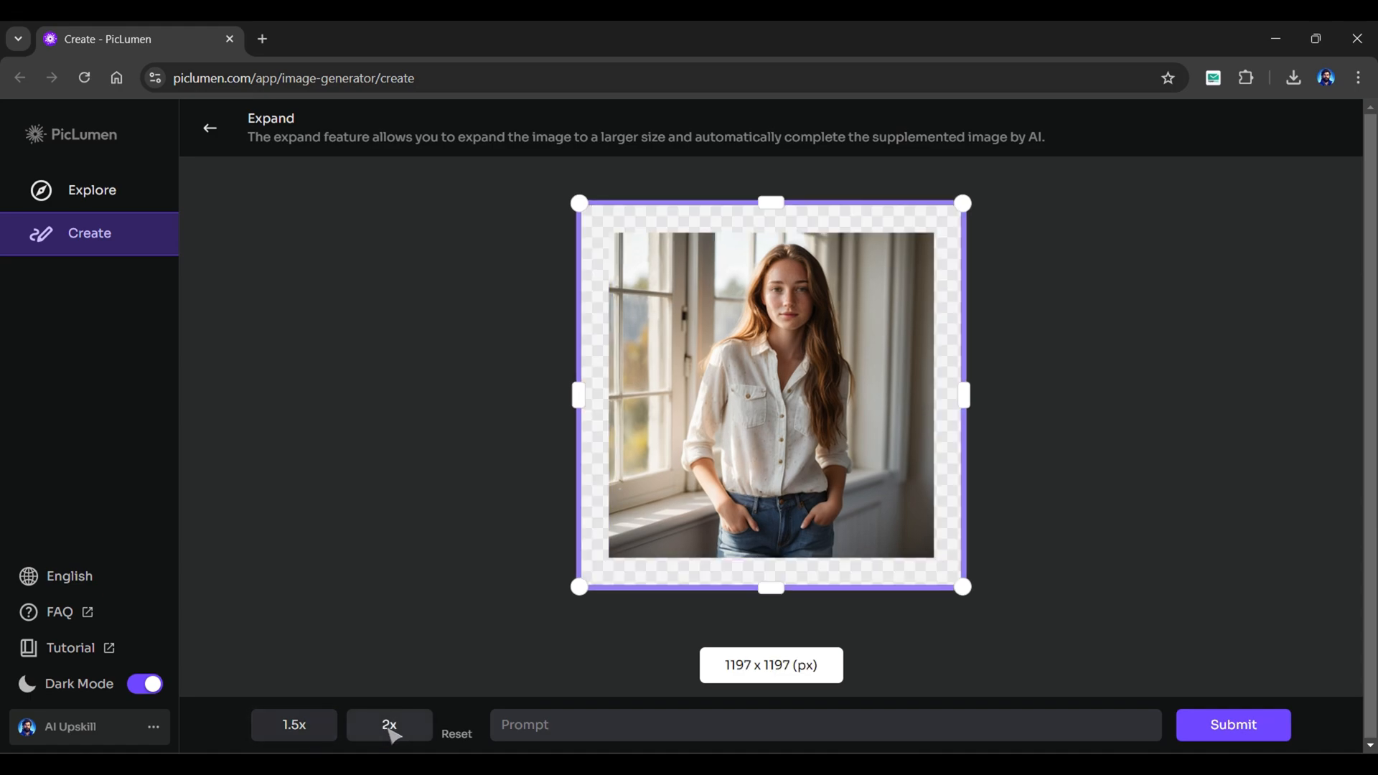
click(388, 724)
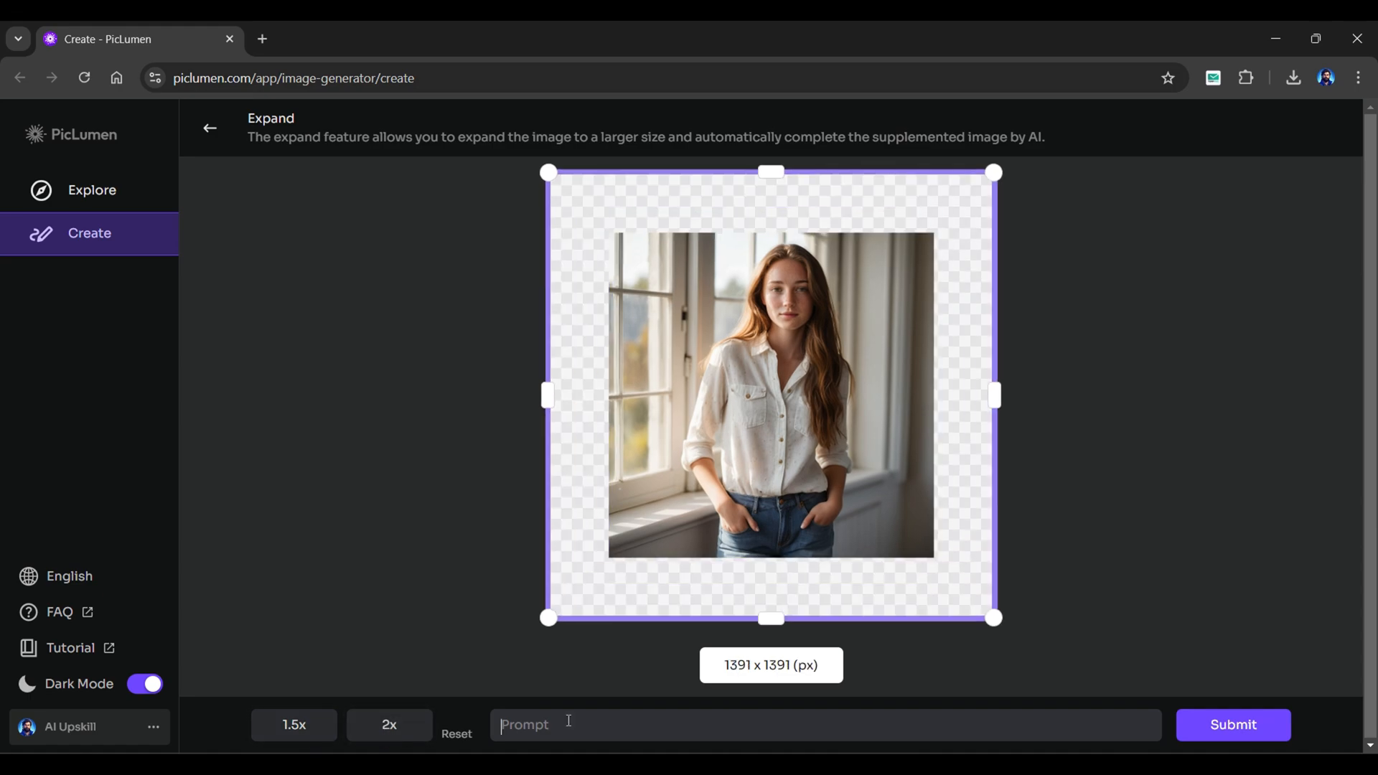
text(real, realistic, 8k)
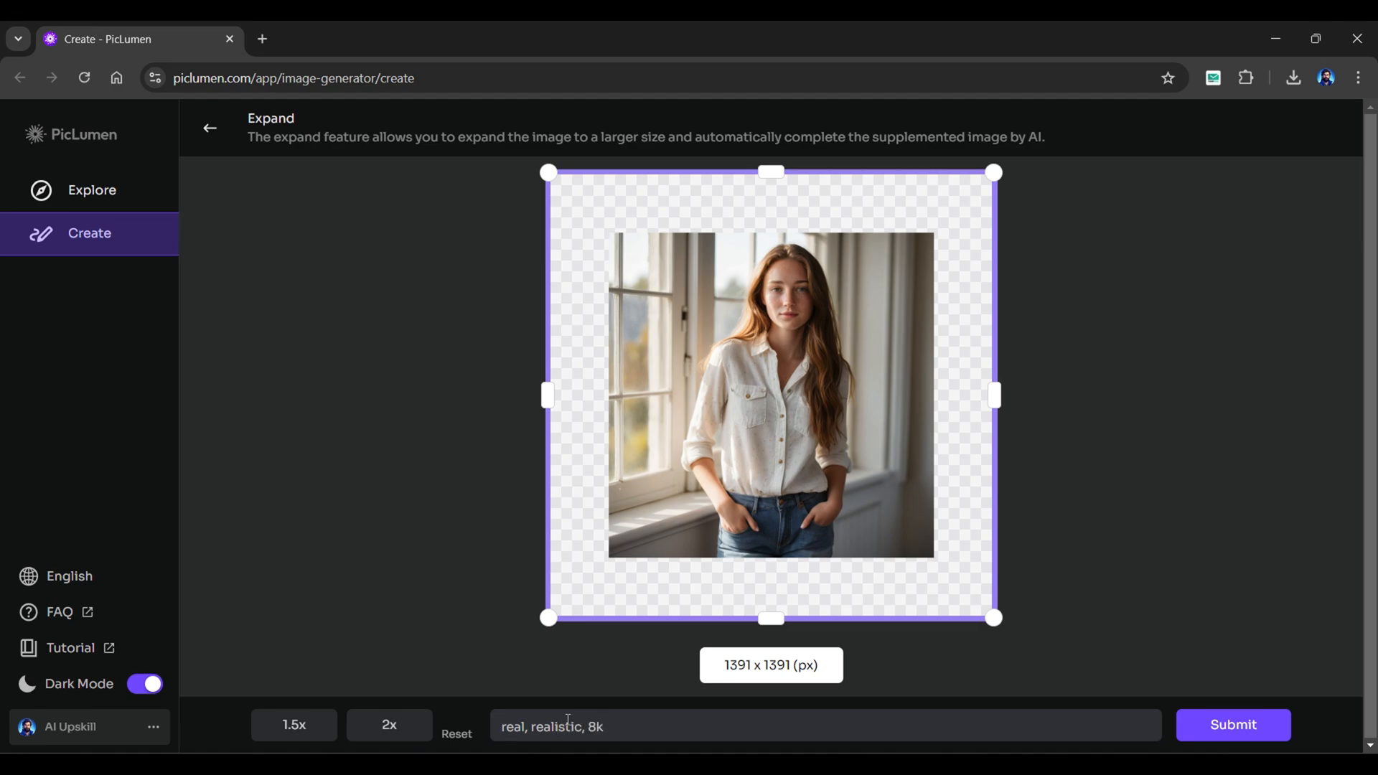
click(211, 127)
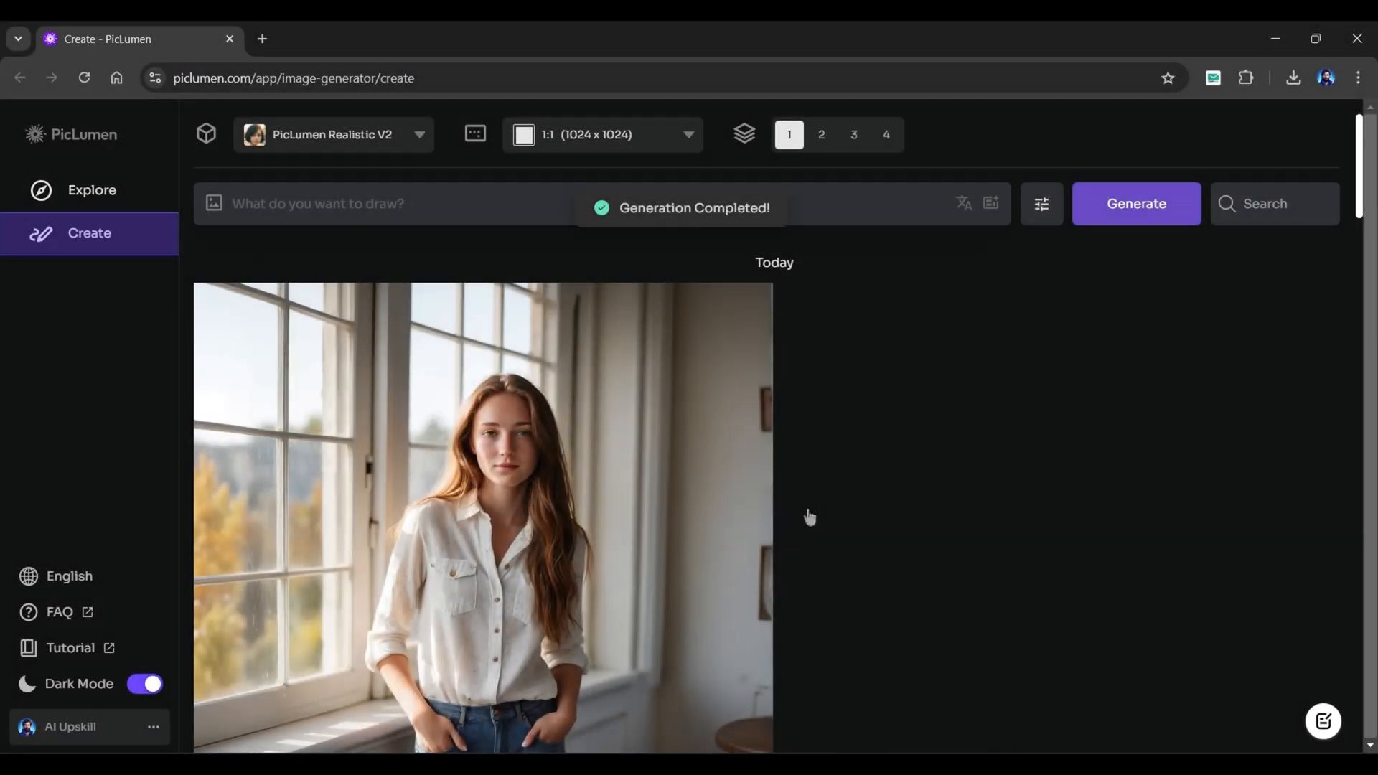
click(482, 516)
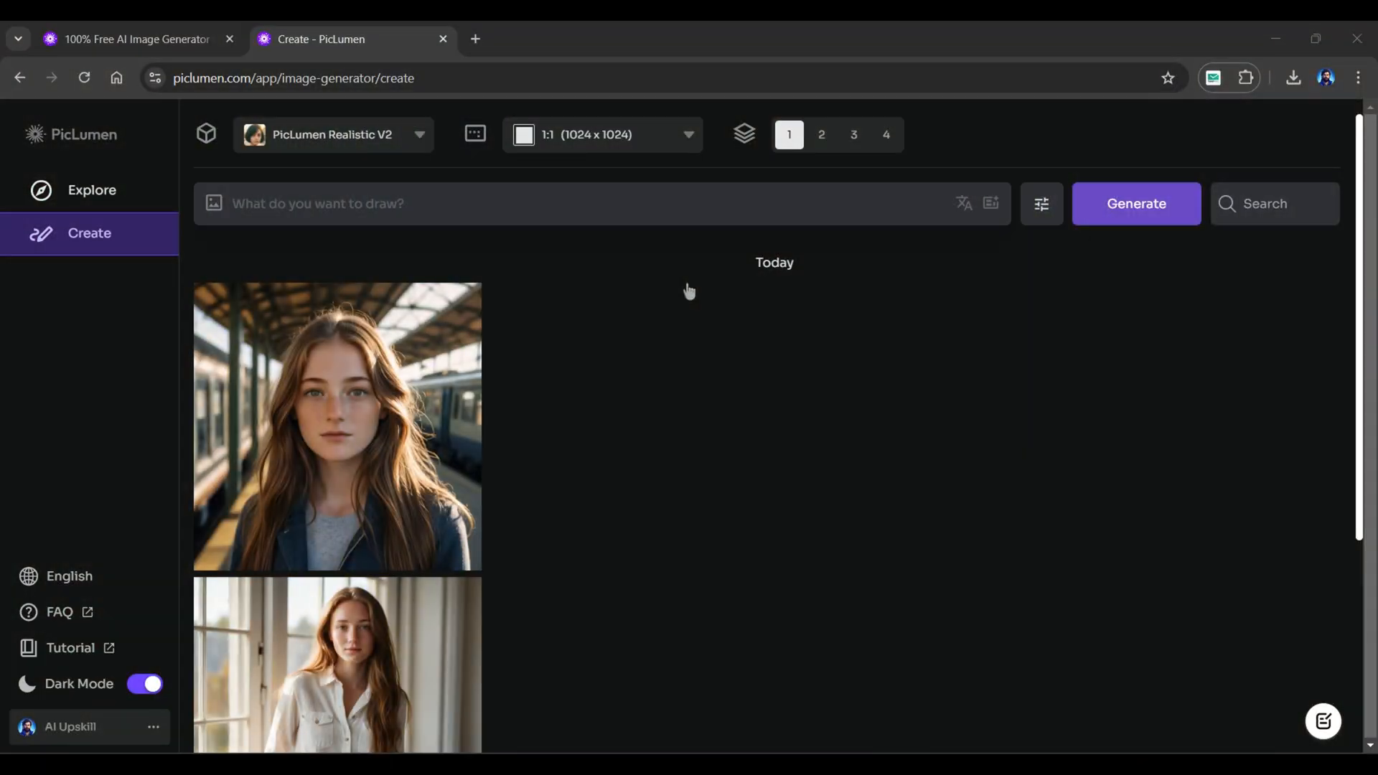
Switch to FLUX.1-schnell, enter the 'Dream Big, Work Hard' poster prompt, batch 2.
click(333, 134)
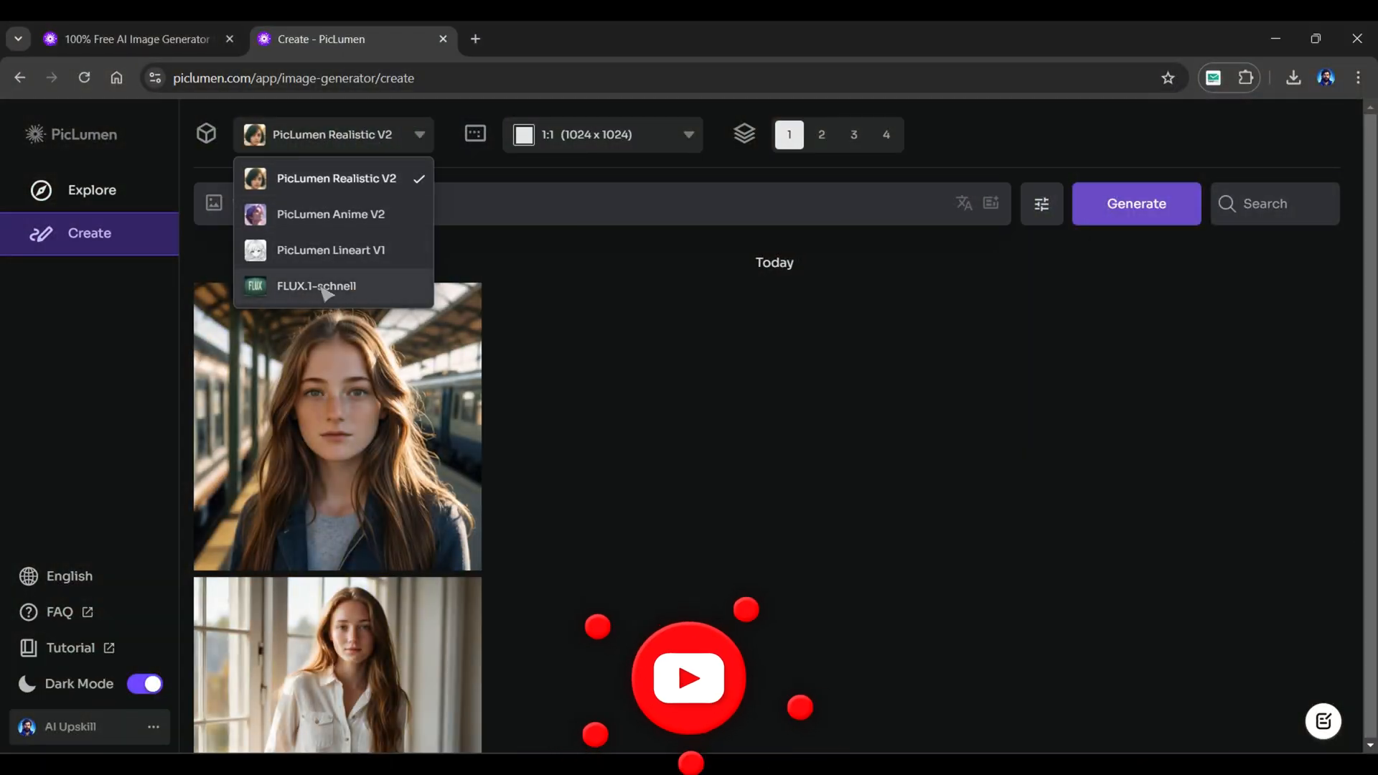
click(316, 285)
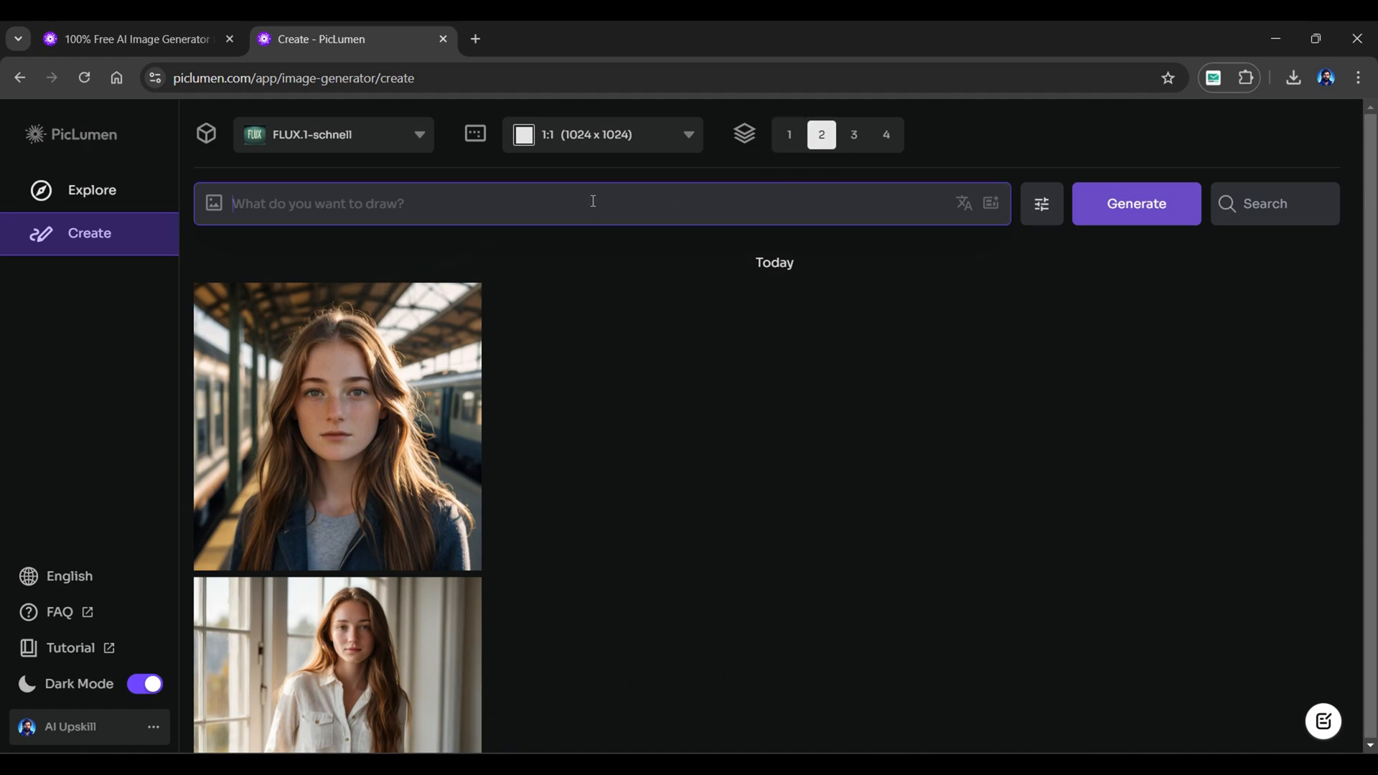
text(A motivational quote poster with the words "Dream Big, Work Hard" written in elegant, flowing script over a mountain peak at sunrise, the sun's rays breaking through the clouds.)
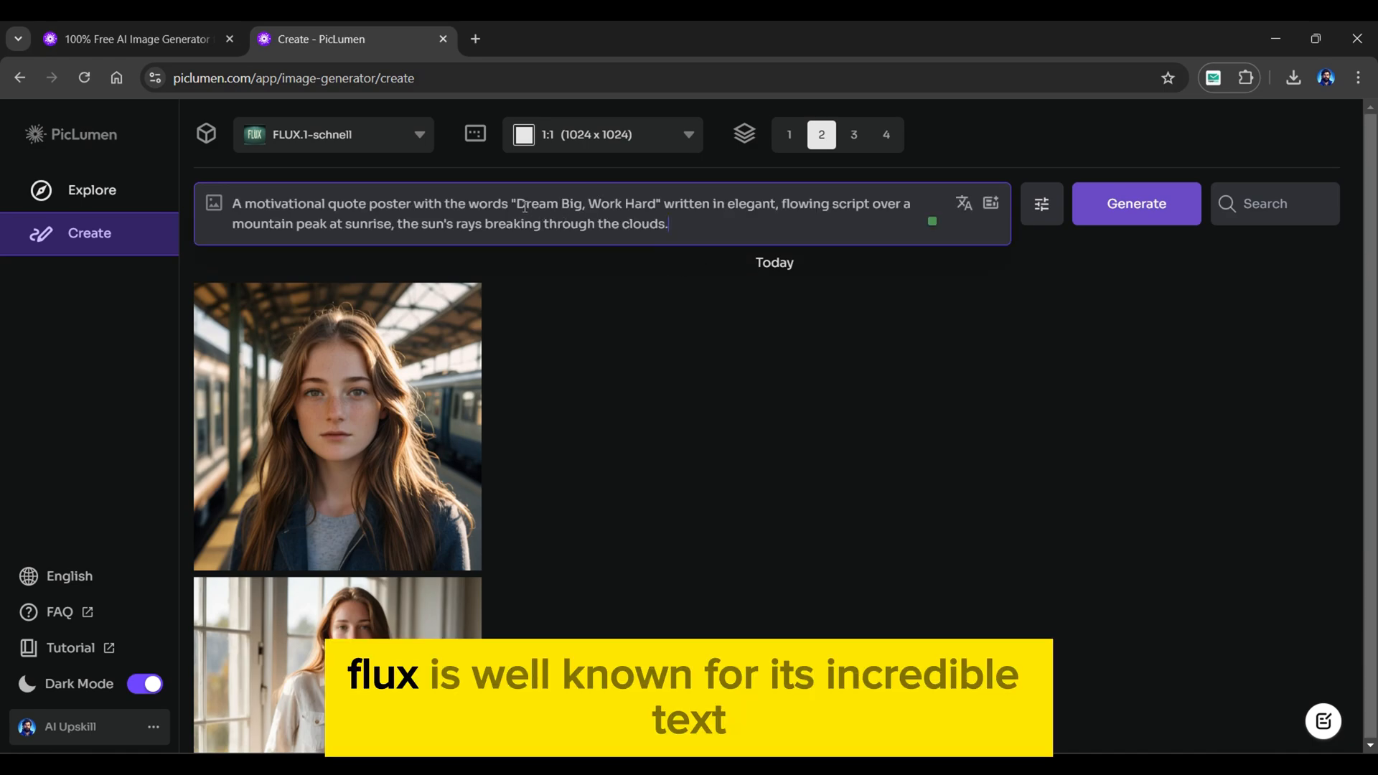
drag(517, 203, 654, 203)
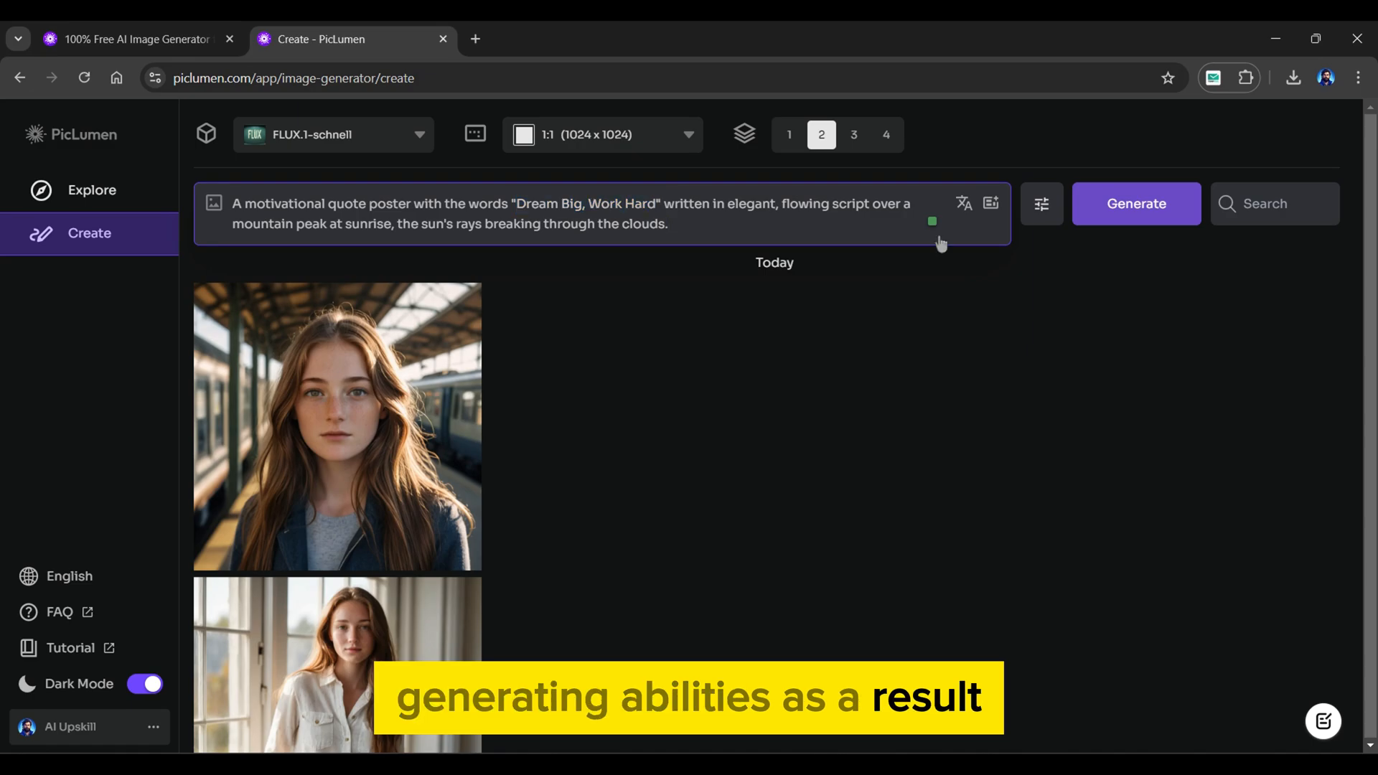
Generate the two mountain-sunrise posters and open a finished one in full view.
click(1134, 203)
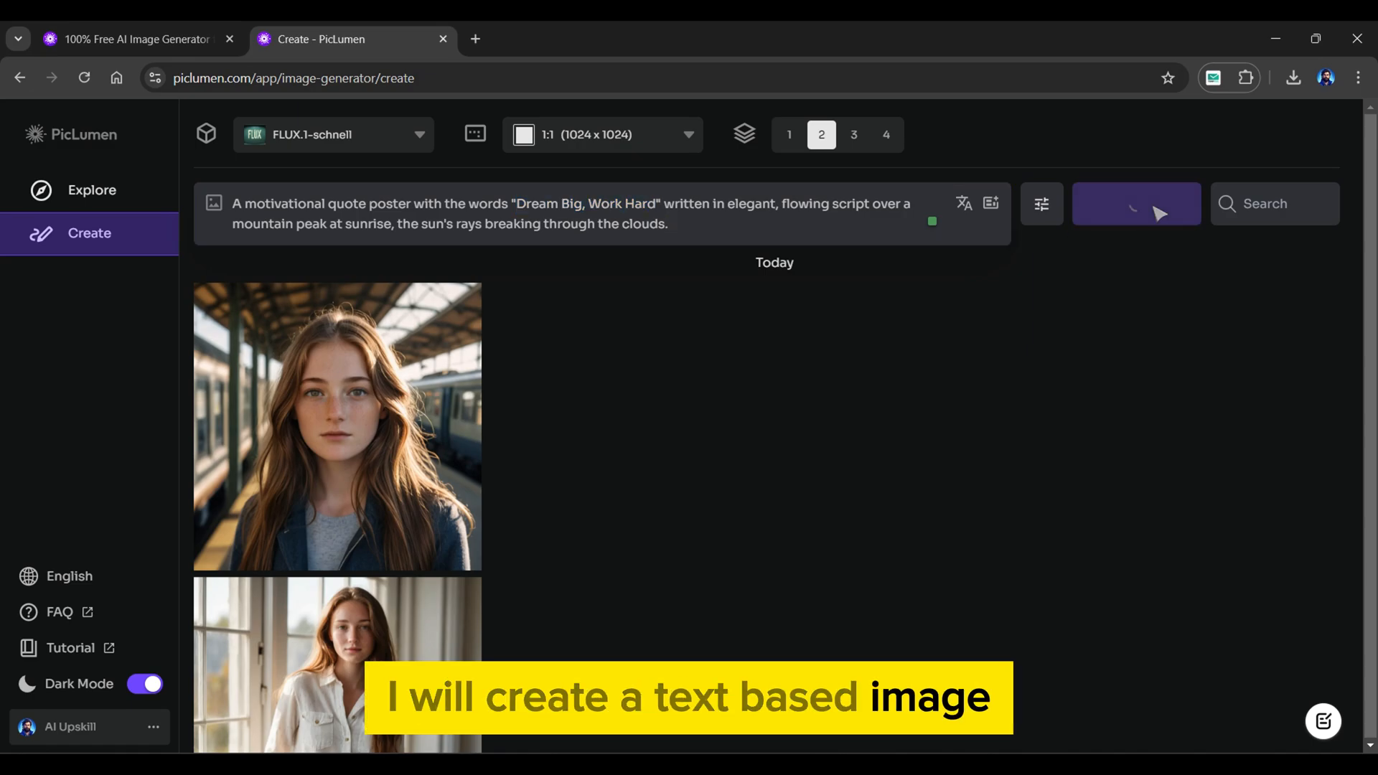
click(1135, 203)
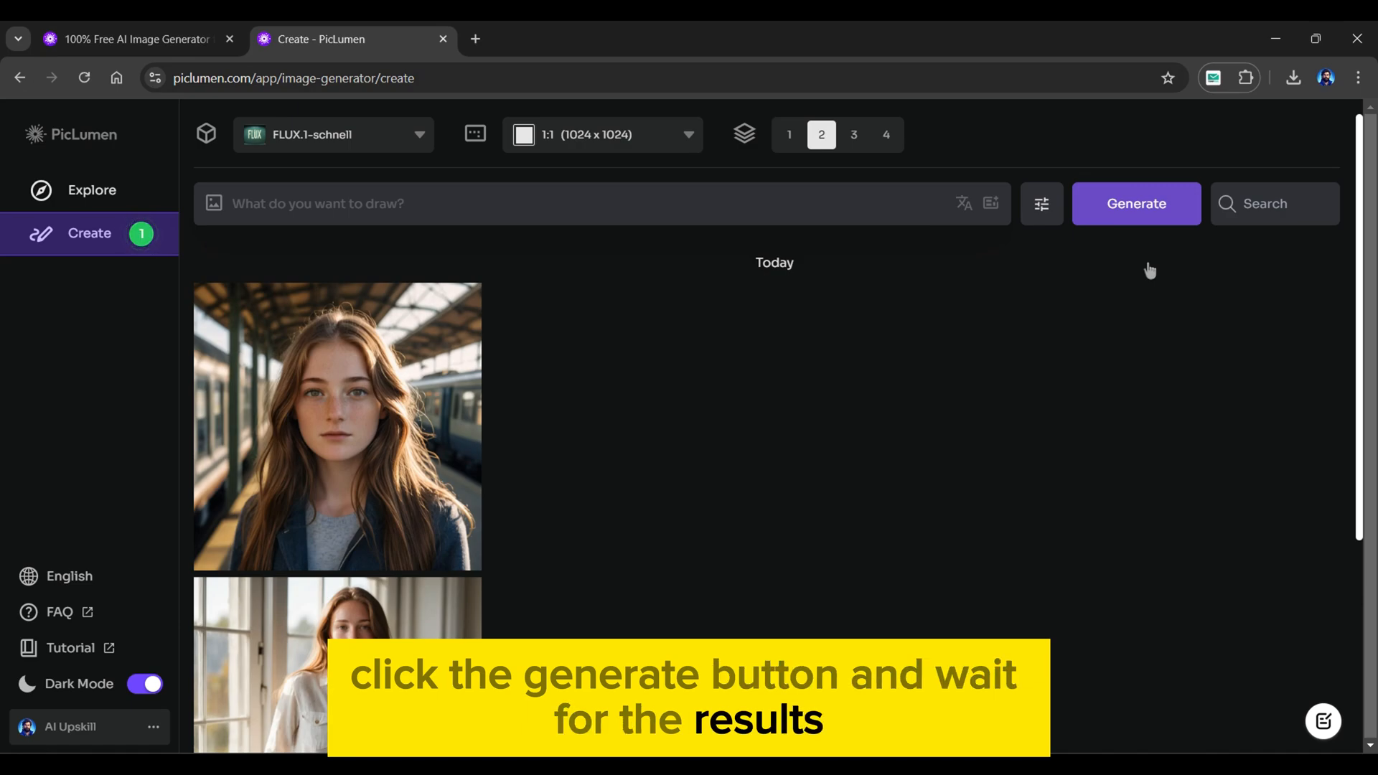
click(1135, 203)
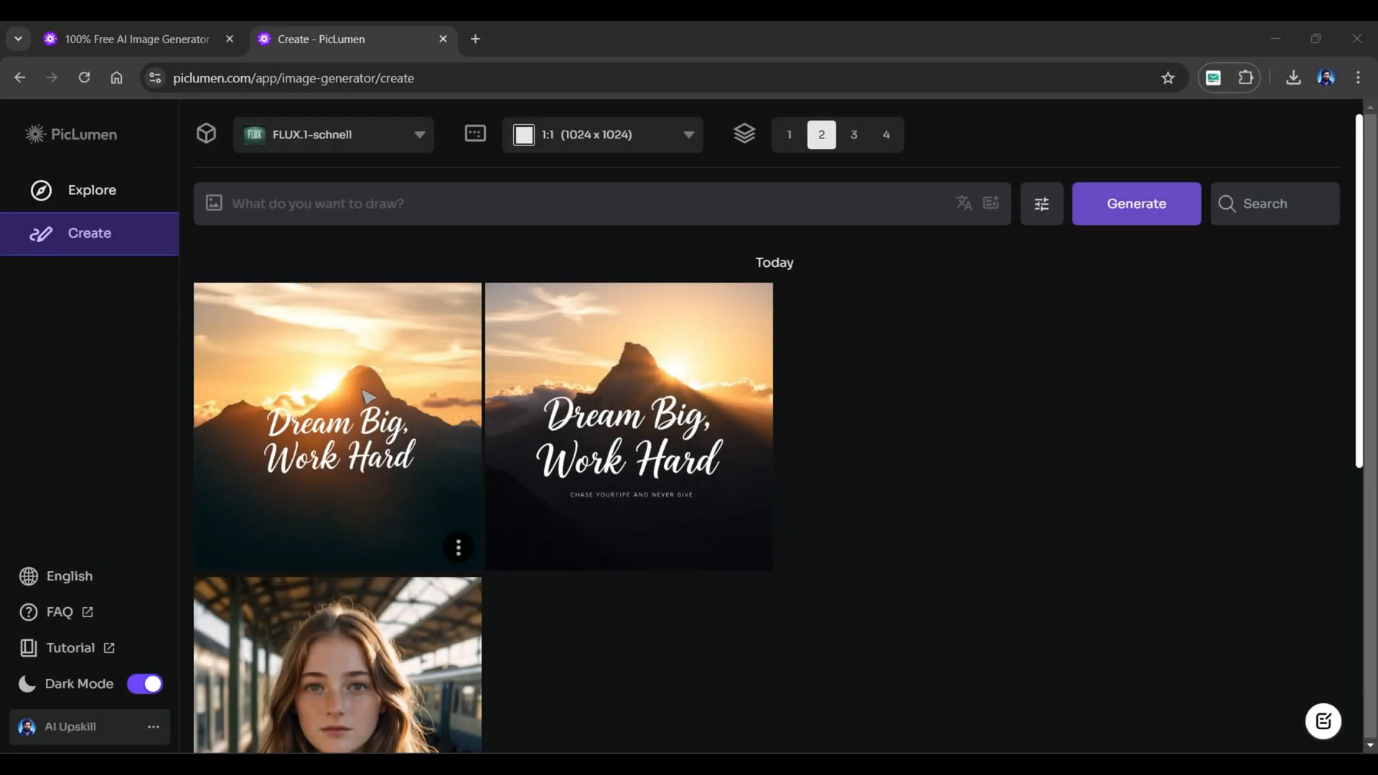
click(336, 427)
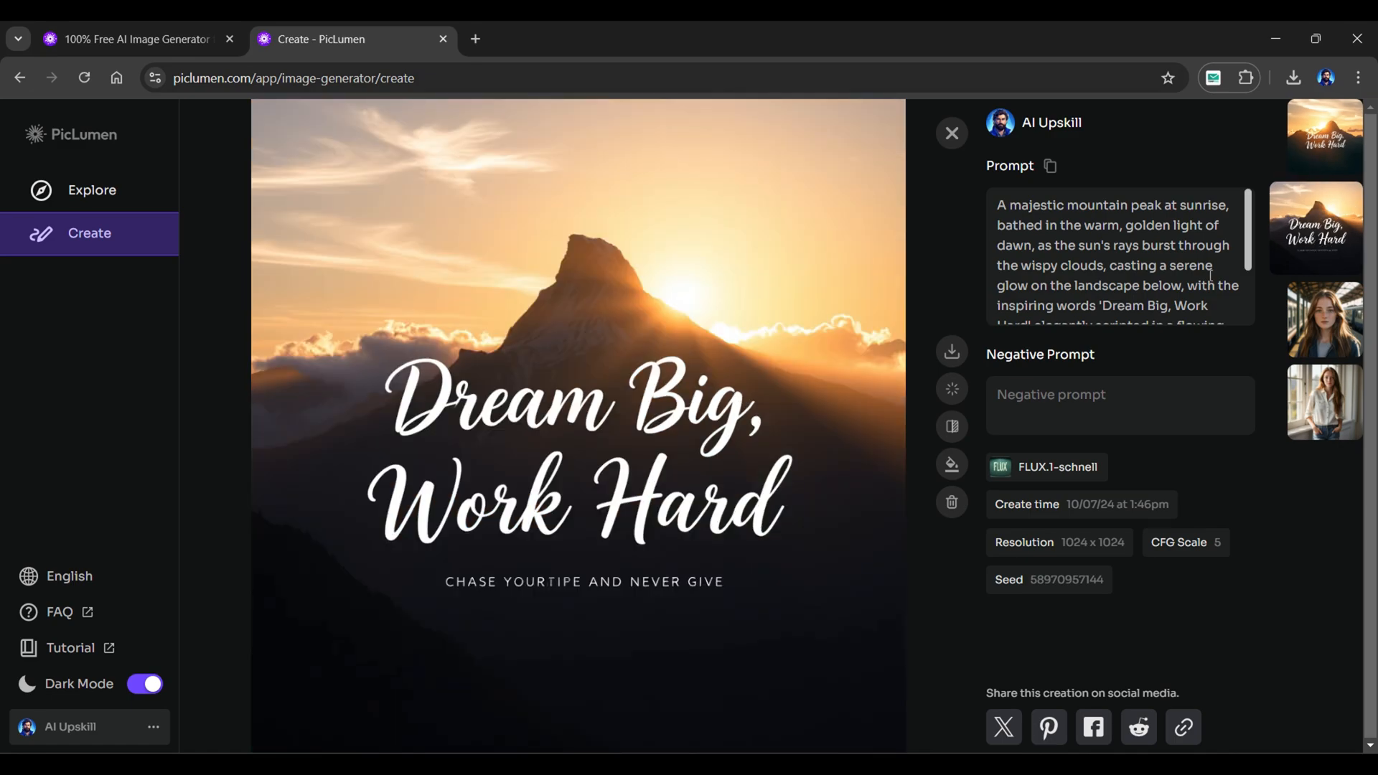
click(132, 39)
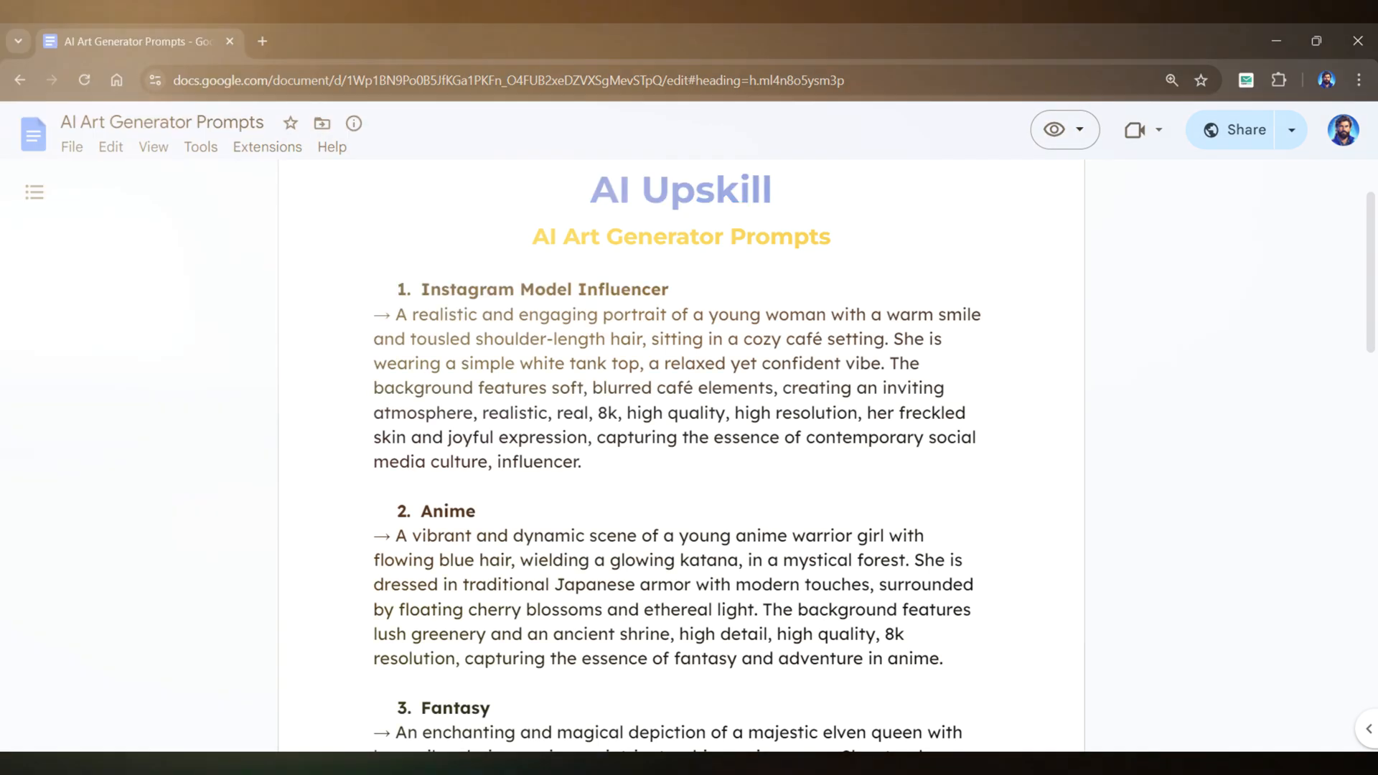
Switch browser tabs to the AI Art Generator Prompts document.
click(132, 39)
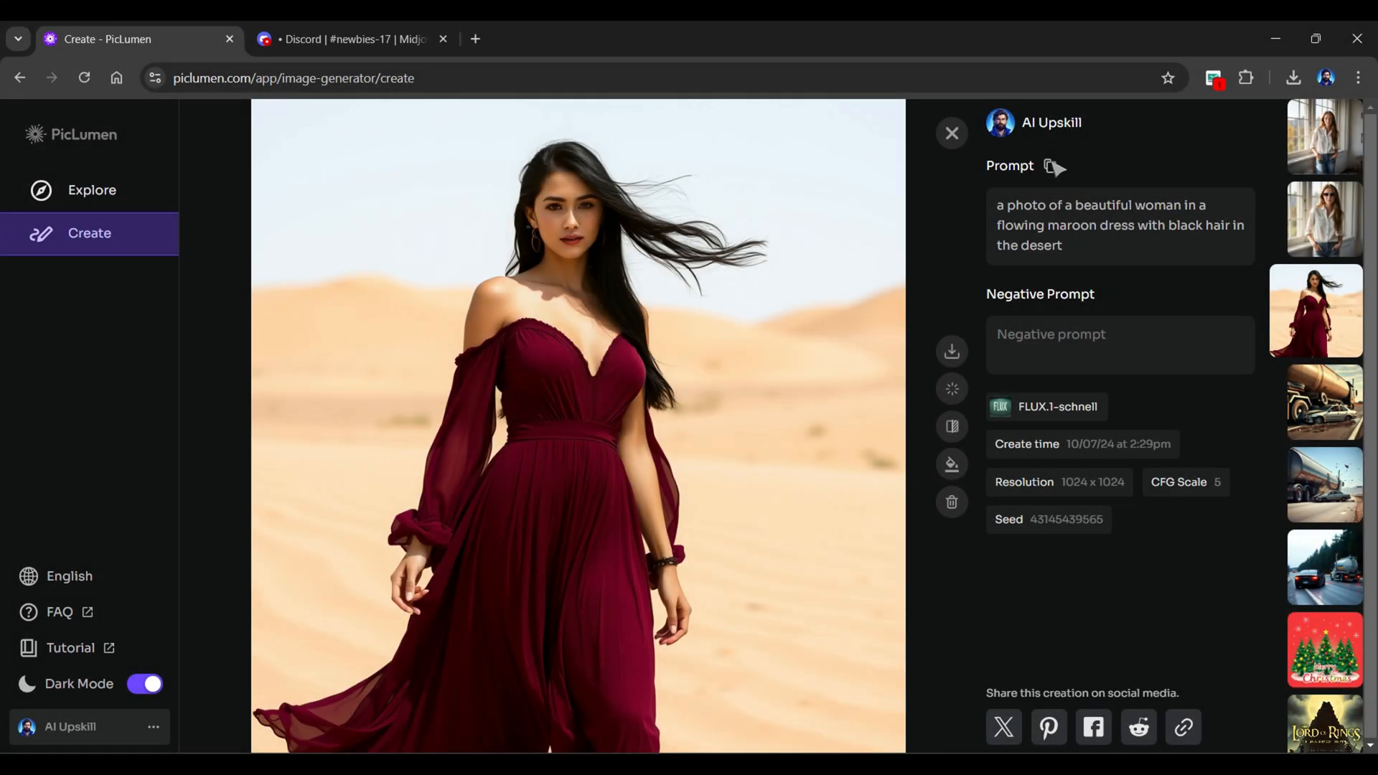
click(349, 39)
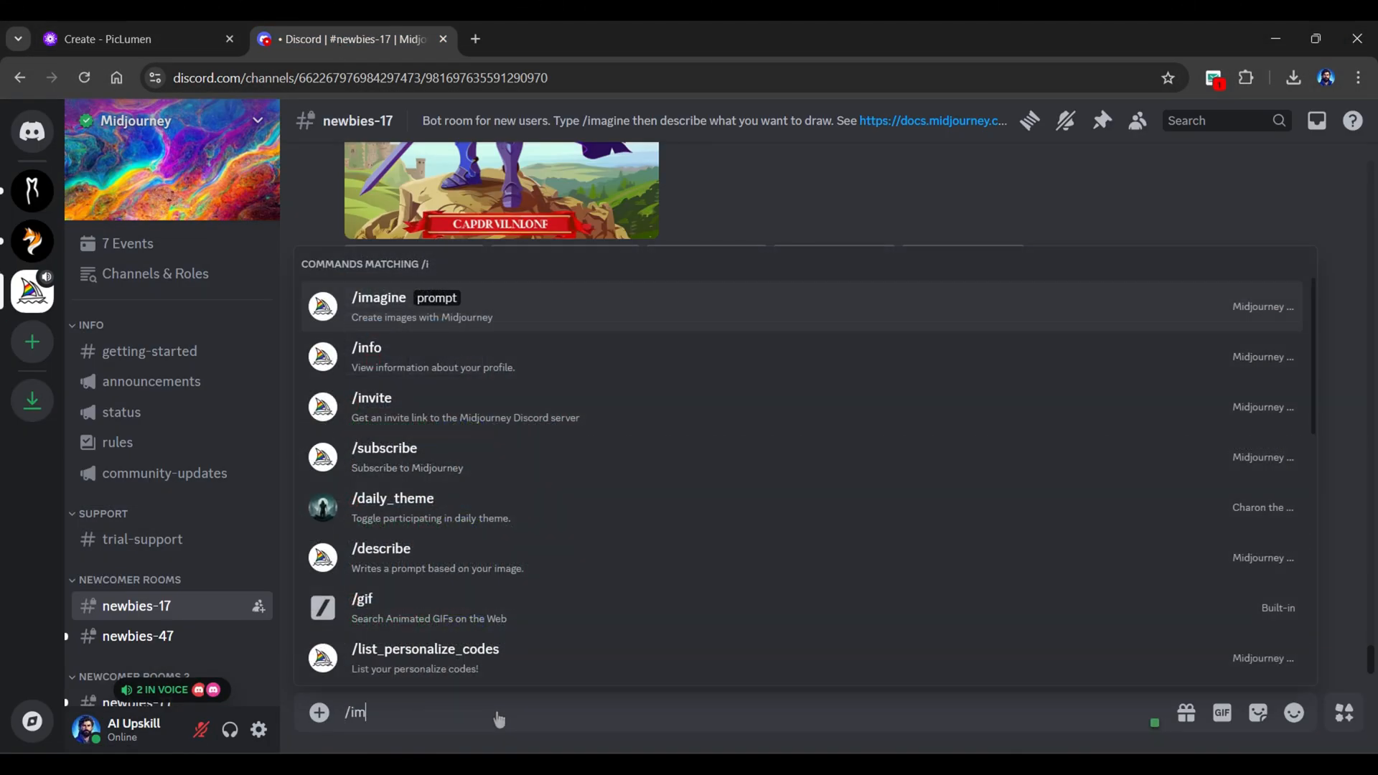